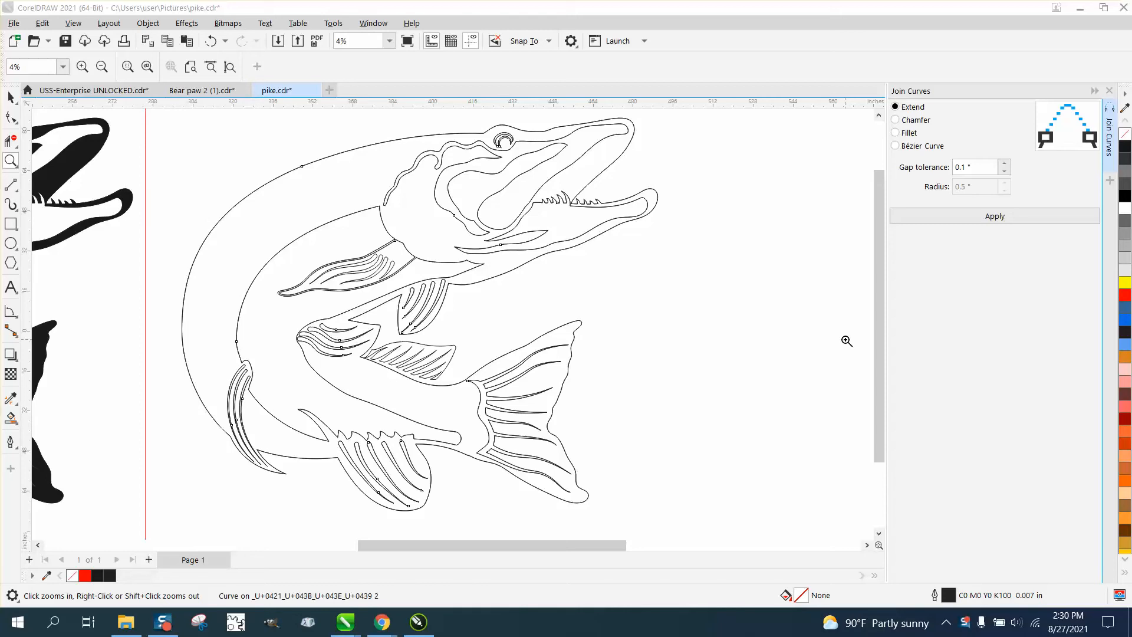
{"action": "mouse_move", "coordinate": [216, 204]}
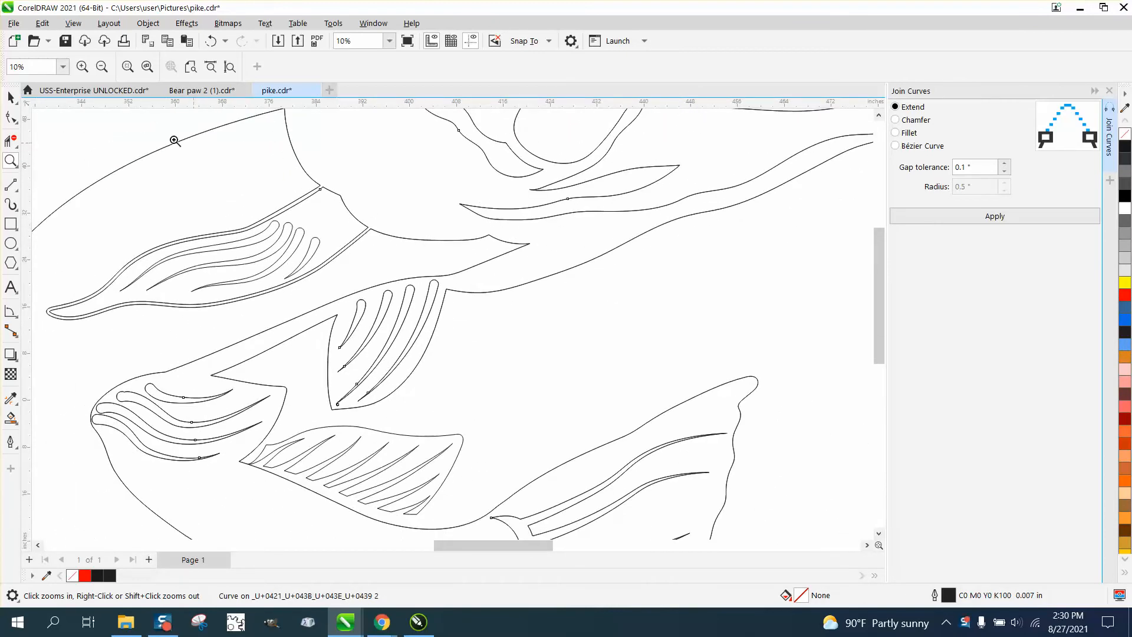
{"action": "mouse_move", "coordinate": [339, 212]}
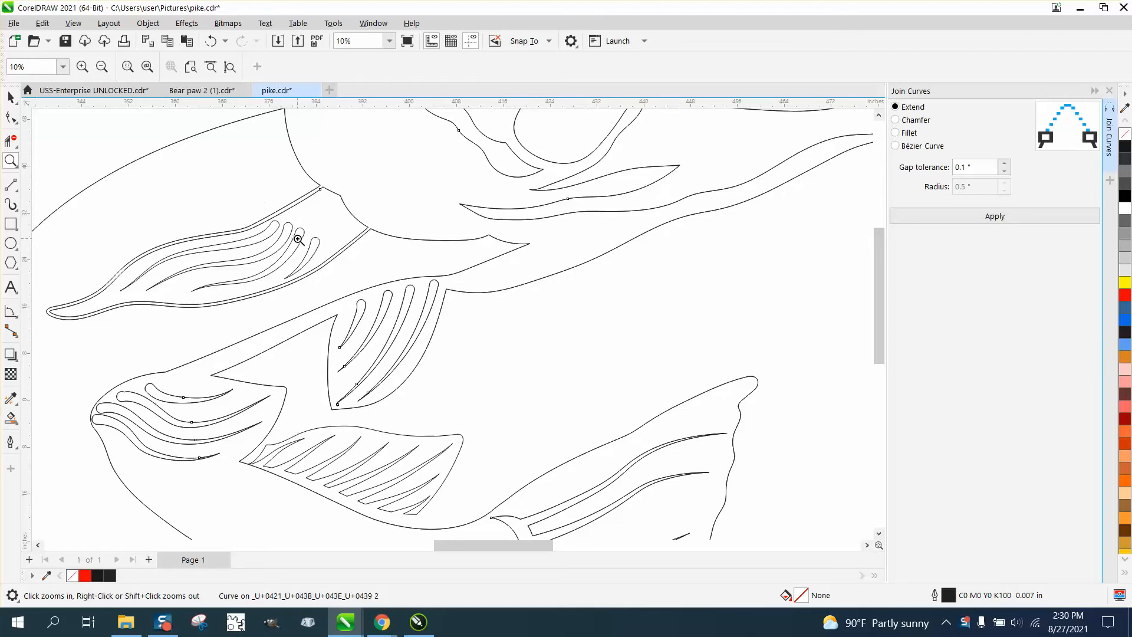
{"action": "mouse_move", "coordinate": [296, 233]}
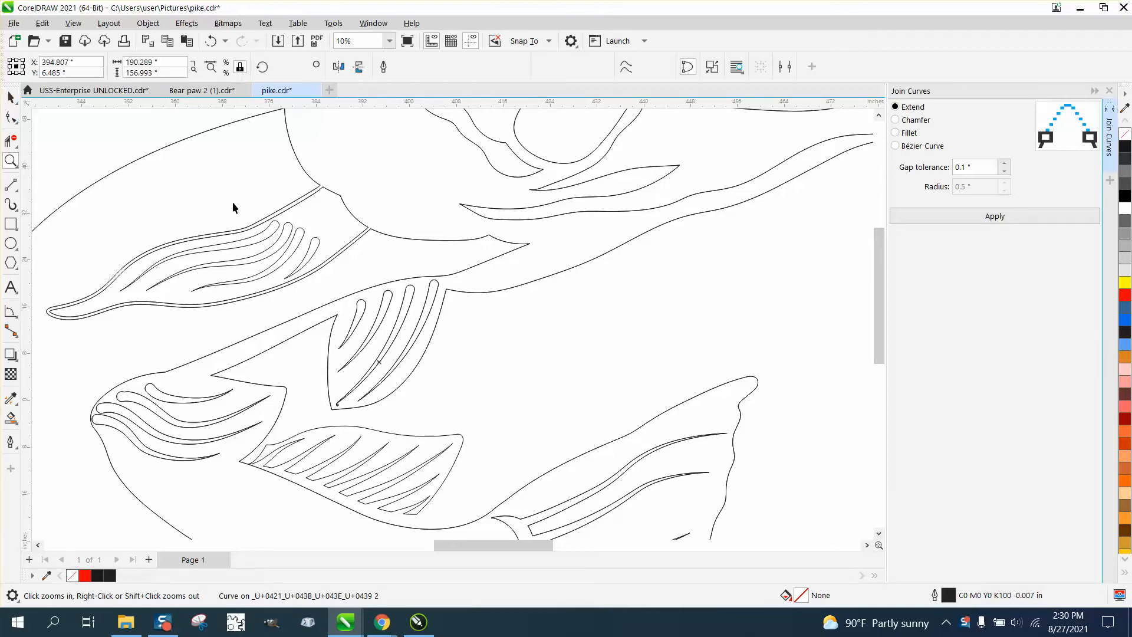
Delete the virtual segments where the upper fin's inner rays meet the body, leaving thin open ray curves
{"action": "left_click", "coordinate": [317, 239]}
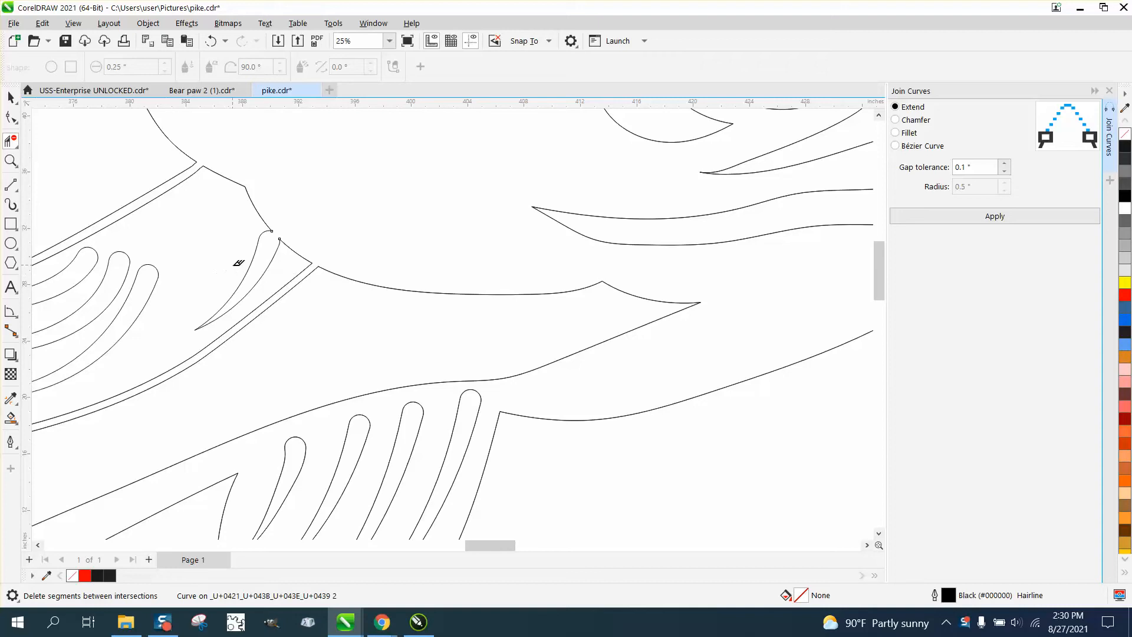
{"action": "left_click", "coordinate": [239, 261]}
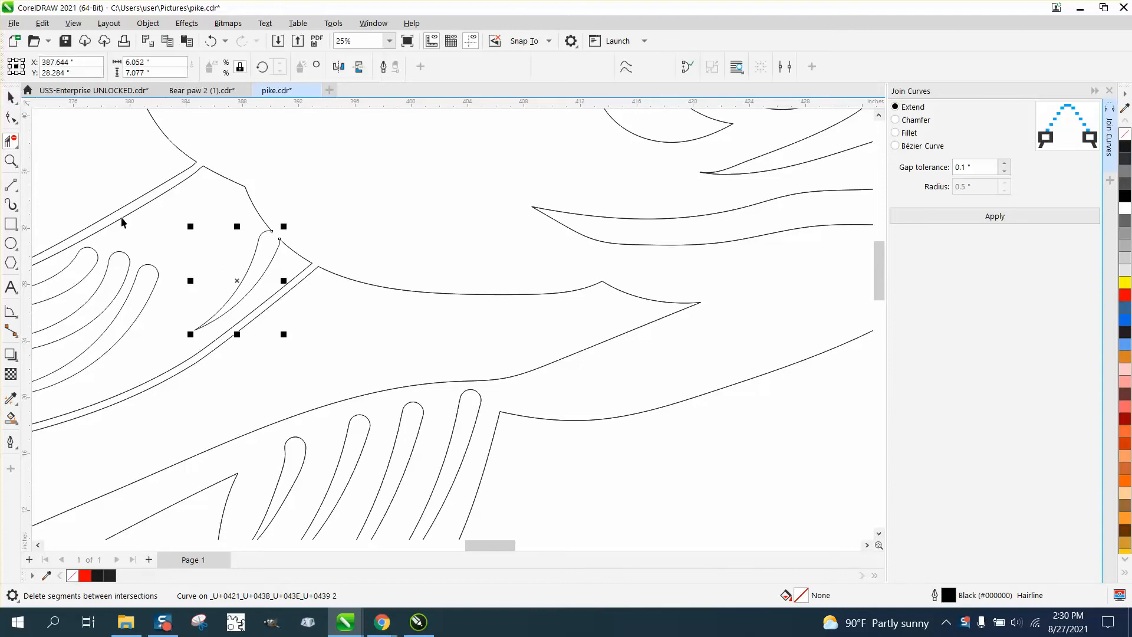
{"action": "left_click", "coordinate": [252, 202]}
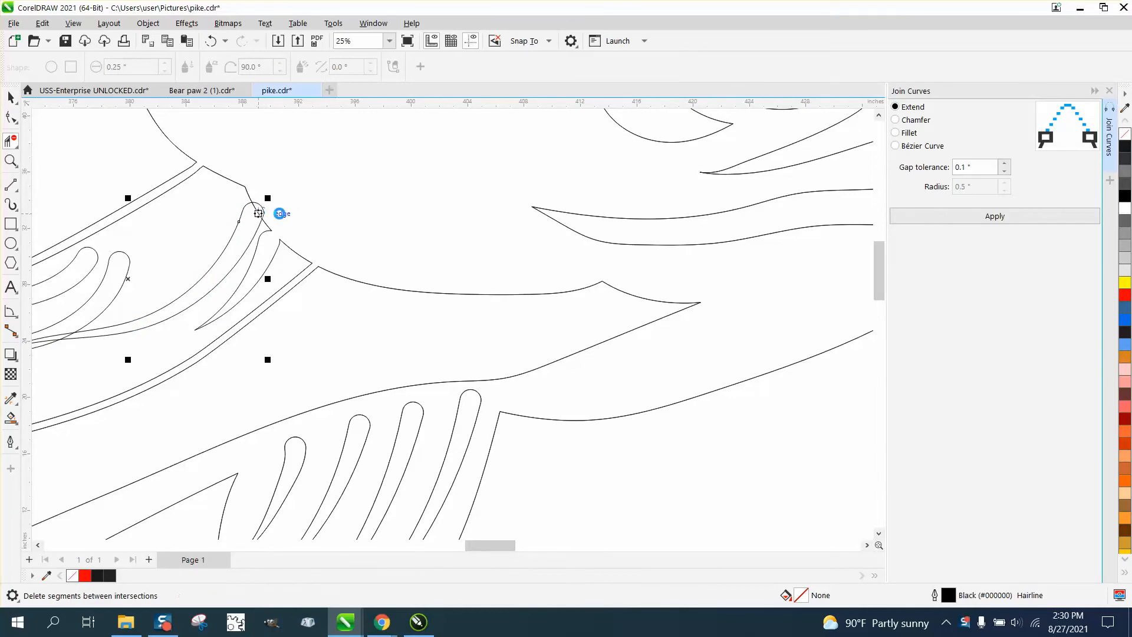
{"action": "scroll", "scroll_direction": "down", "scroll_amount": 3}
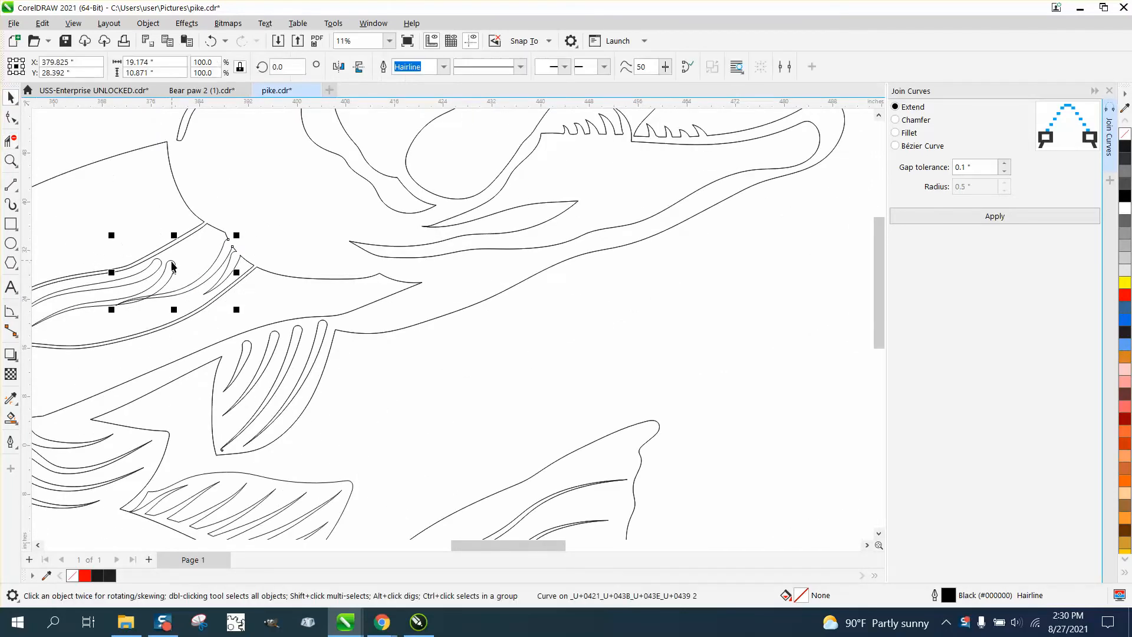
Delete the extra ray curves and place one curve across the upper fin, rotated about 7 degrees to follow it
{"action": "left_click", "coordinate": [174, 271]}
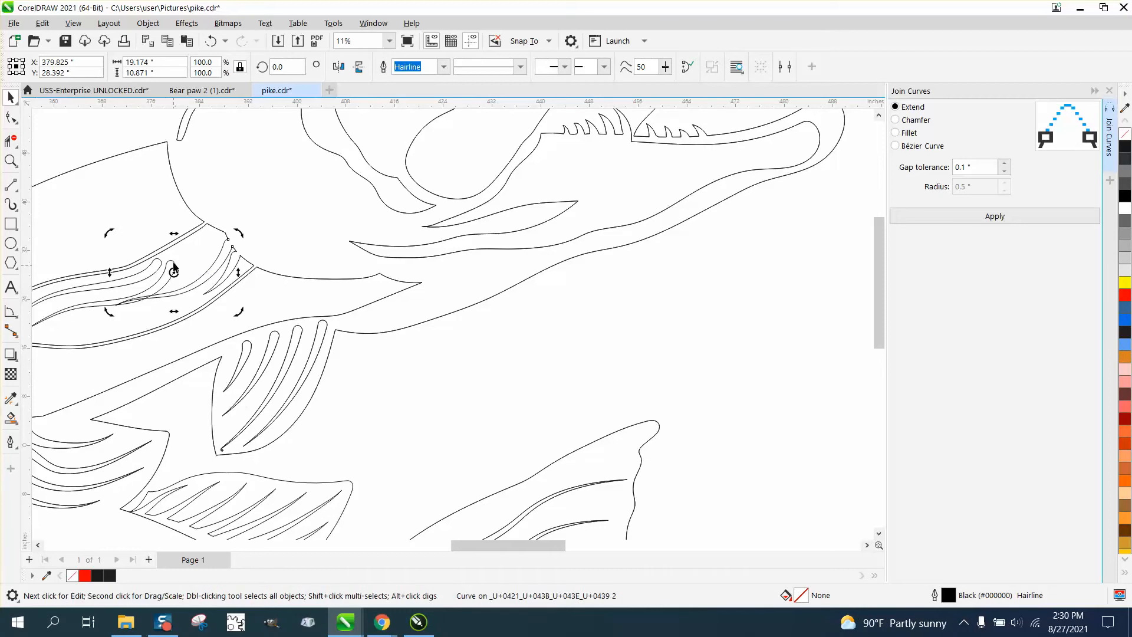
{"action": "left_click", "coordinate": [177, 263]}
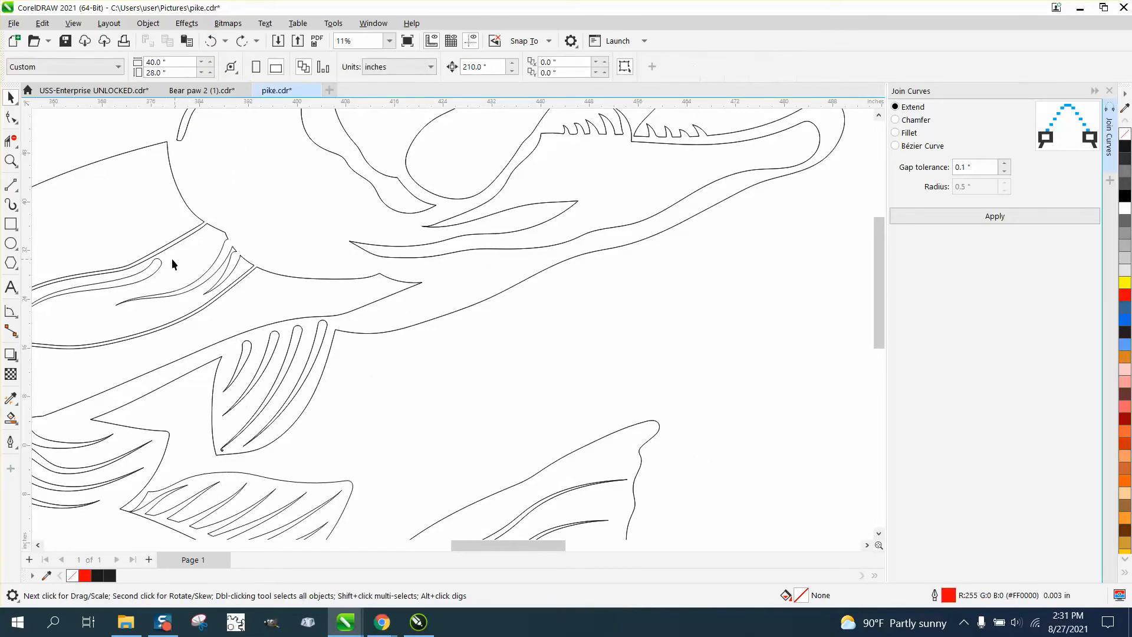
{"action": "left_click", "coordinate": [191, 255]}
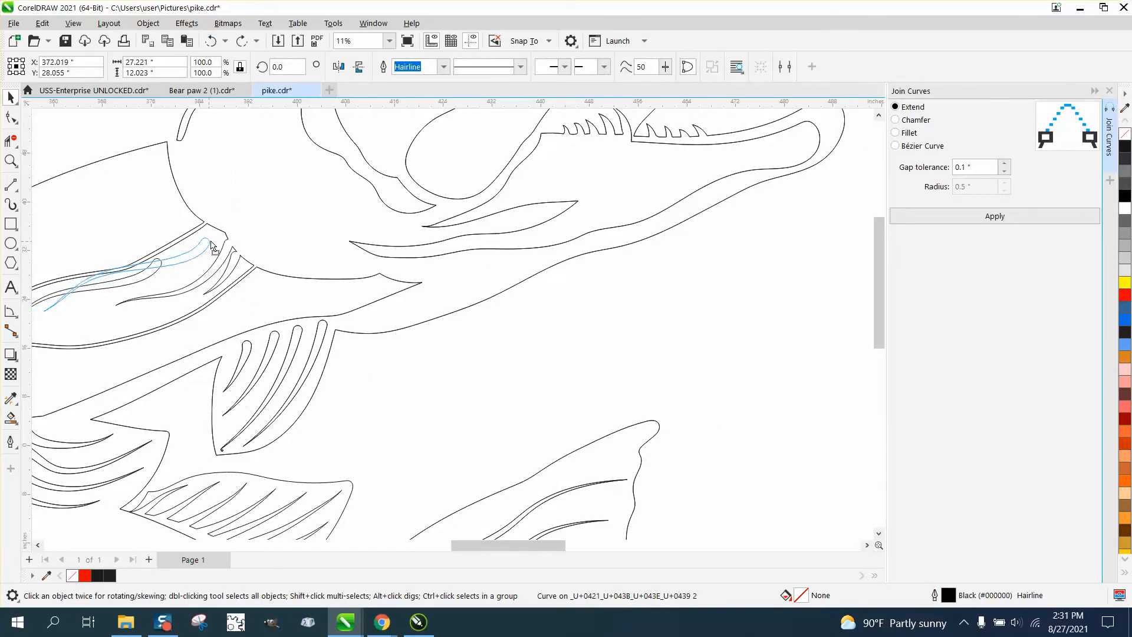
{"action": "left_click", "coordinate": [143, 267]}
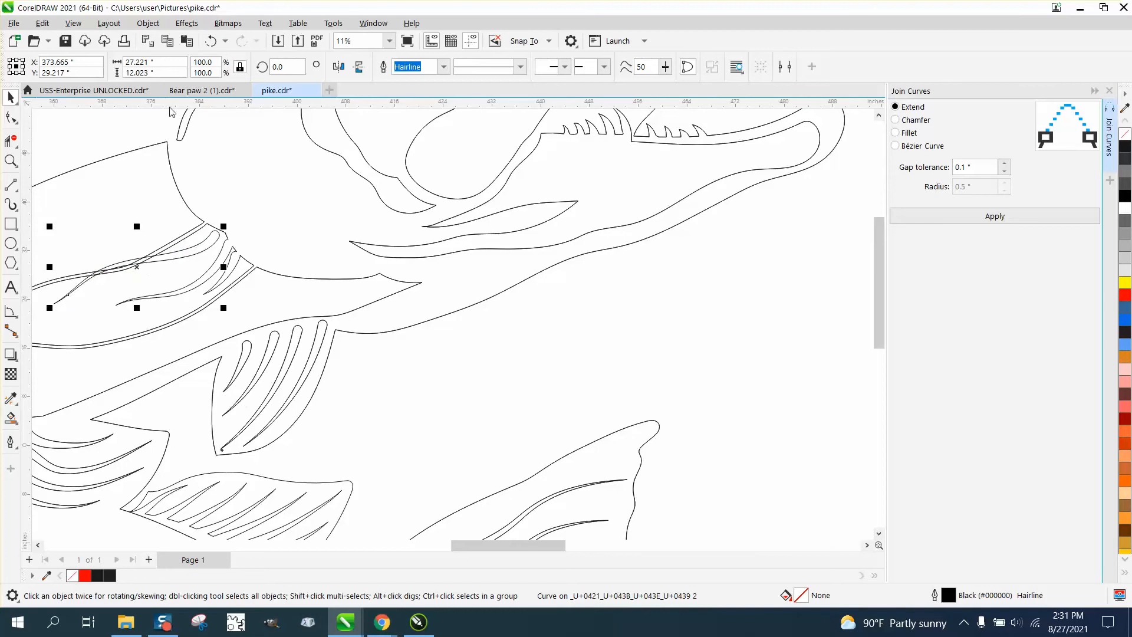
{"action": "left_click", "coordinate": [136, 265]}
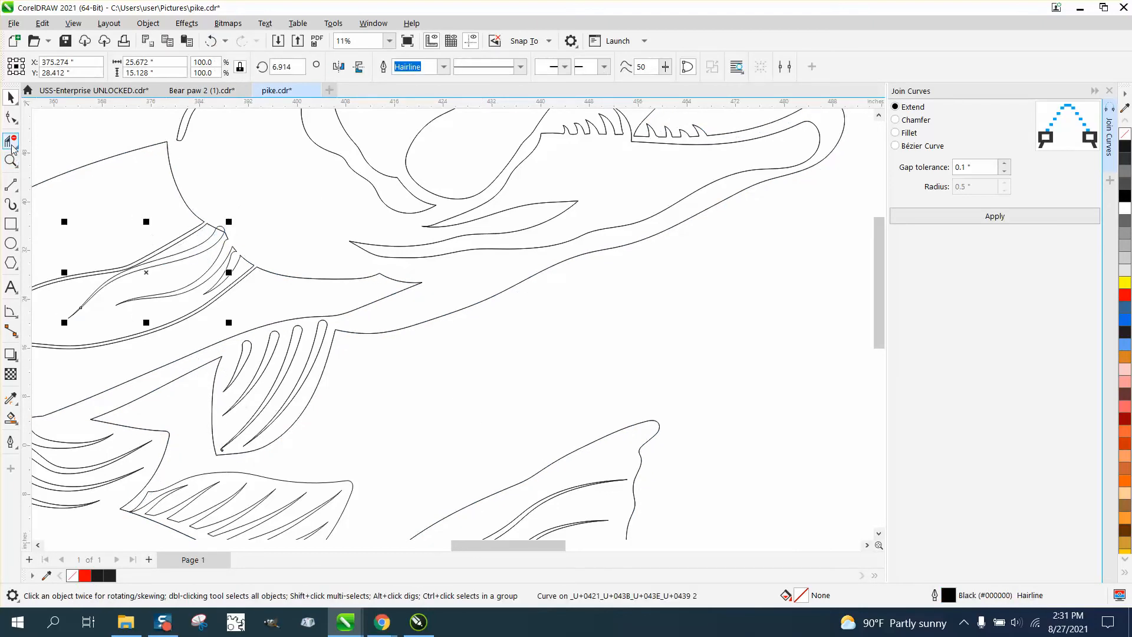
Smart Fill the pike's body, head and fins black to preview the solid cut silhouette
{"action": "left_click", "coordinate": [10, 141]}
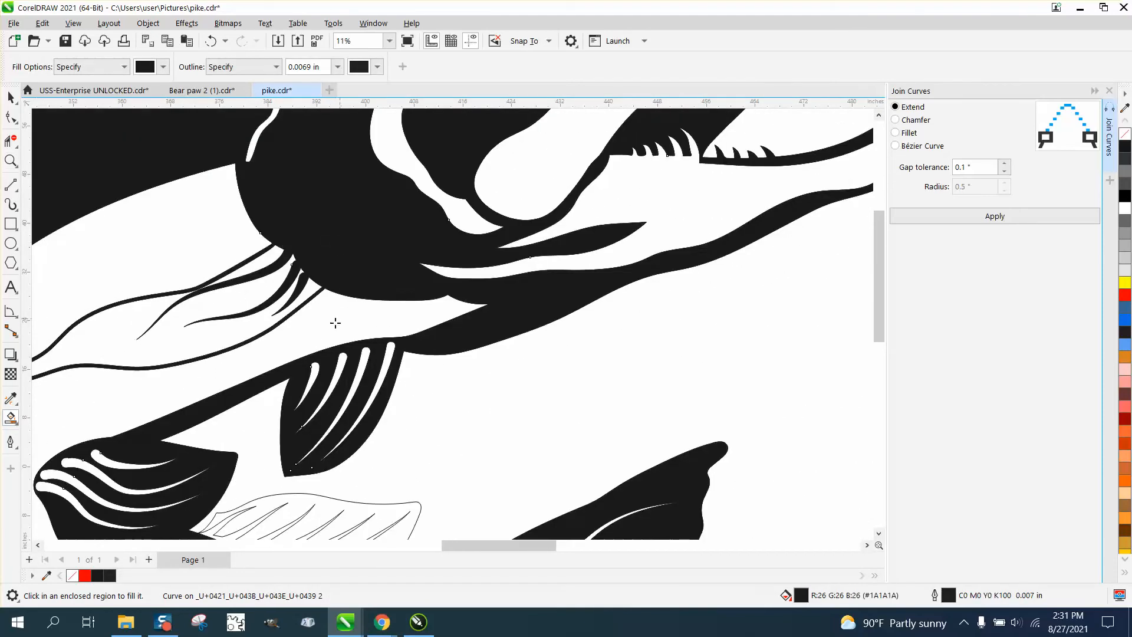
{"action": "scroll", "scroll_direction": "down", "scroll_amount": 3}
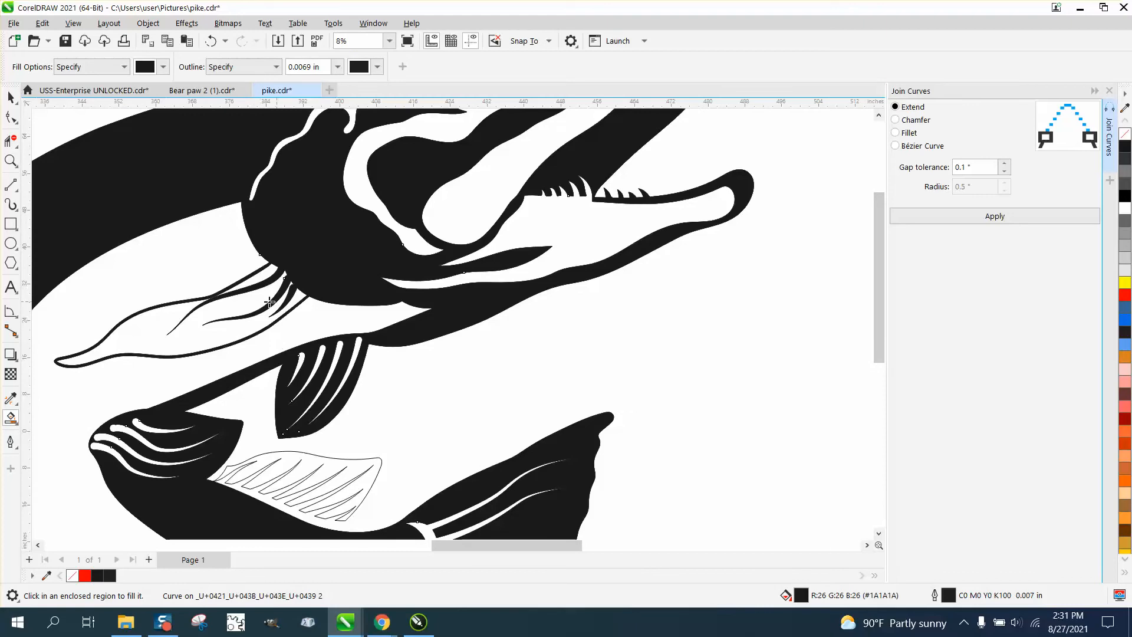
{"action": "scroll", "scroll_direction": "down", "scroll_amount": 3}
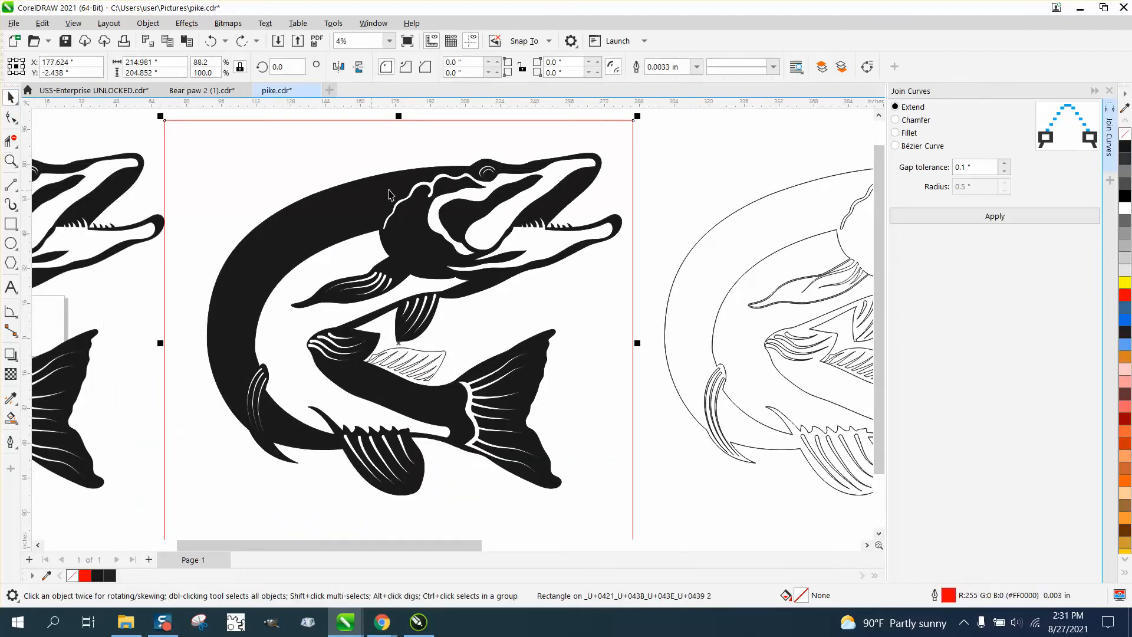
{"action": "mouse_move", "coordinate": [656, 186]}
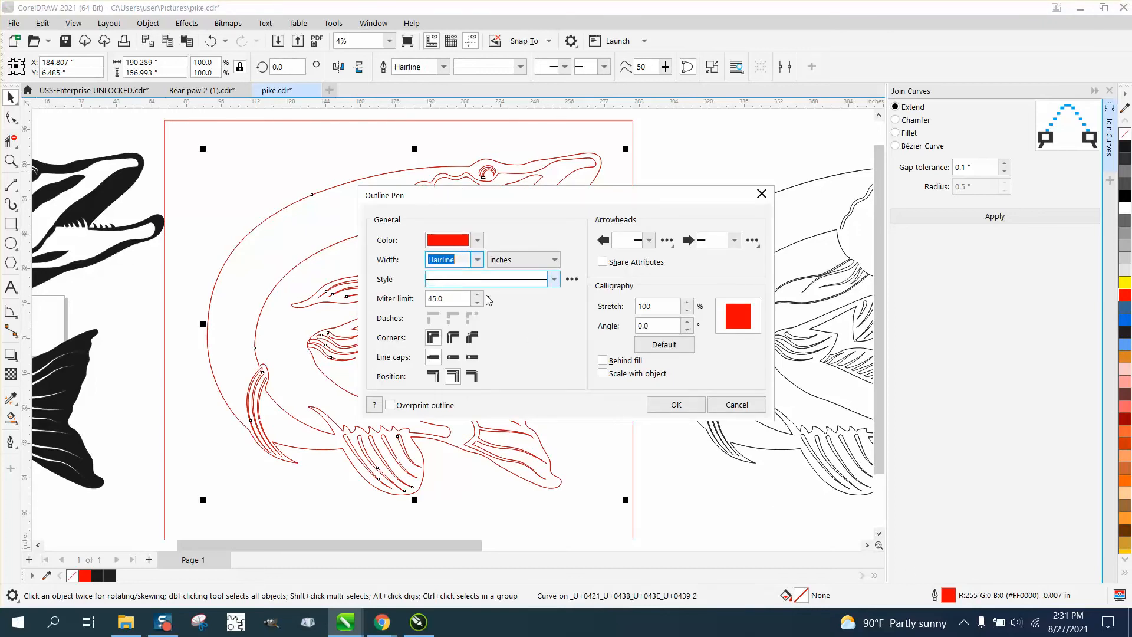
Apply a red Hairline outline to the pike's curves via the Outline Pen dialog
{"action": "left_click", "coordinate": [674, 404]}
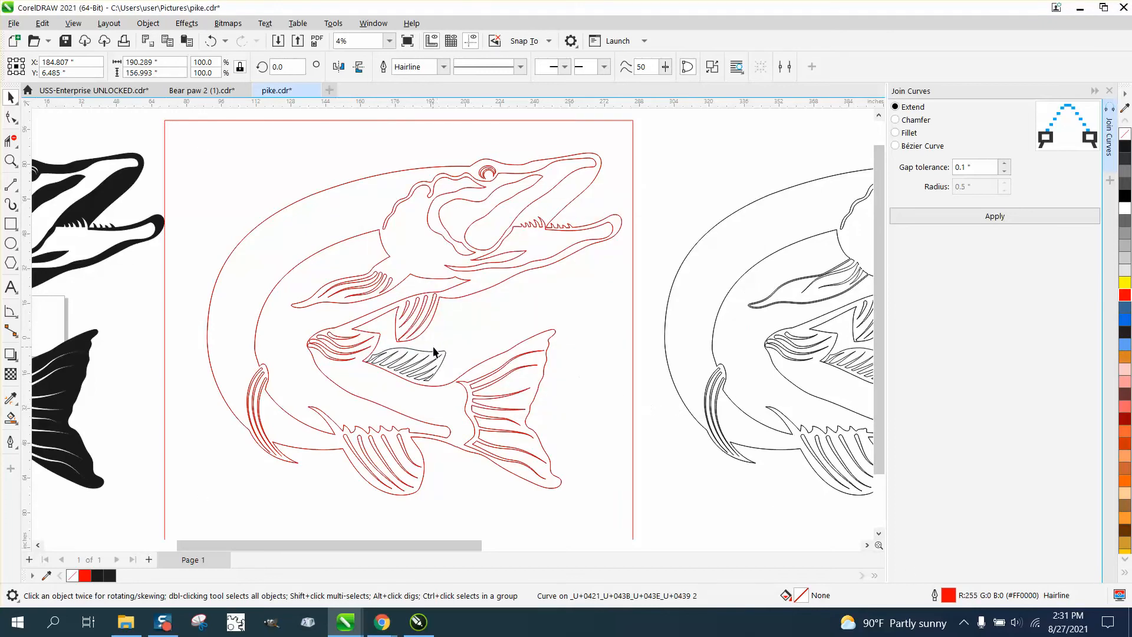
{"action": "mouse_move", "coordinate": [404, 368]}
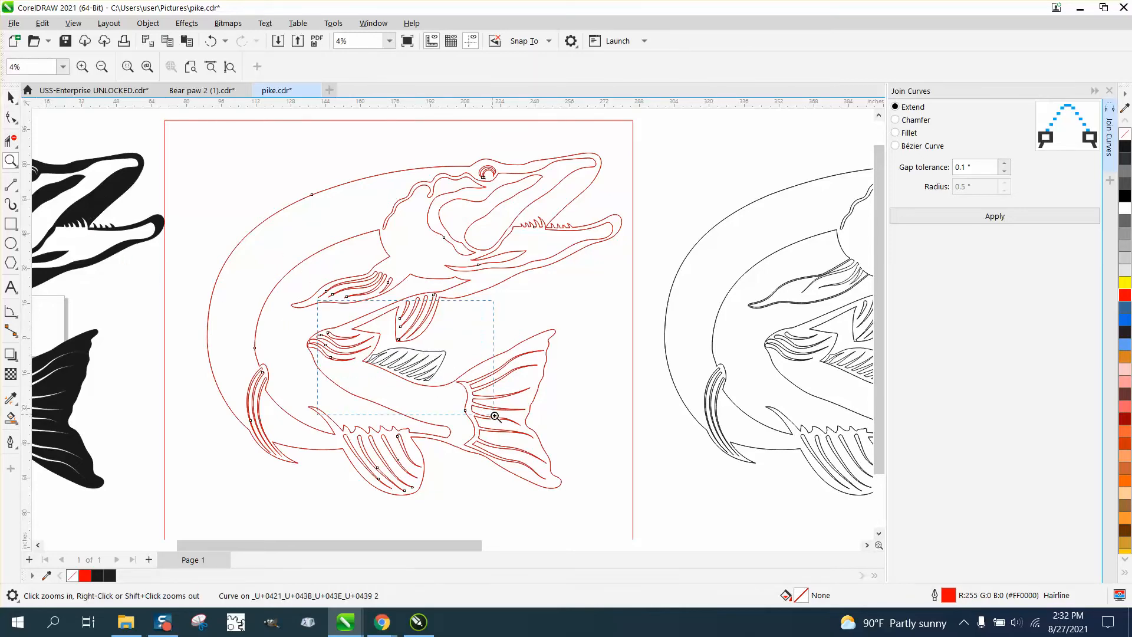
Zoom in on the mid-body fins and delete the upper fin's ray curves, keeping the pike outline
{"action": "left_click", "coordinate": [494, 416]}
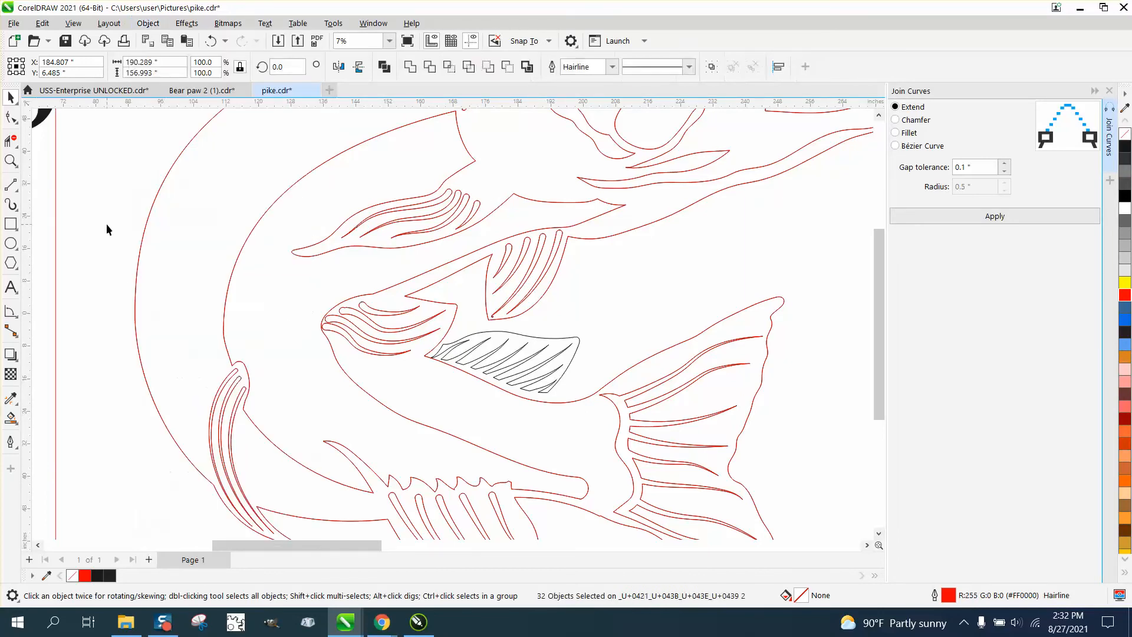
{"action": "left_click", "coordinate": [476, 217]}
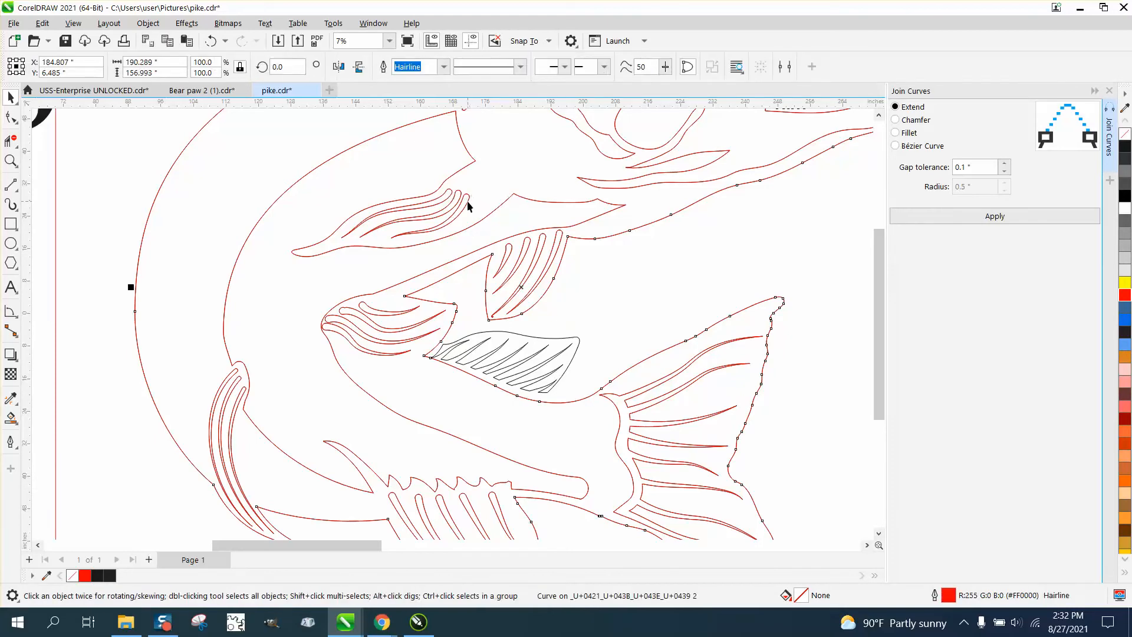
{"action": "left_click", "coordinate": [463, 205]}
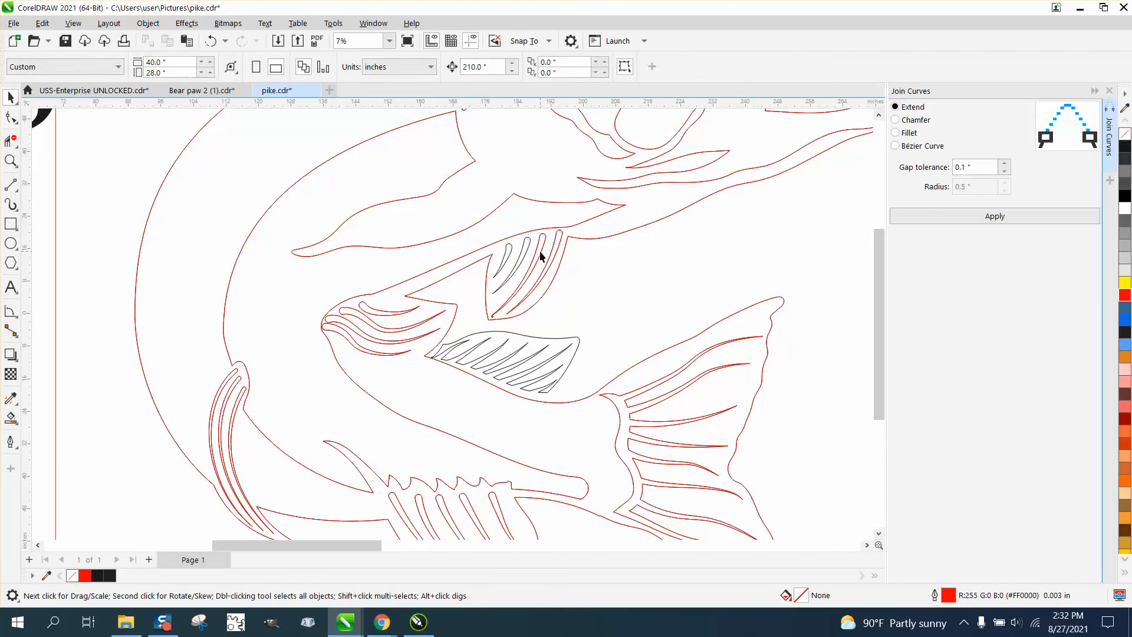
{"action": "left_click", "coordinate": [276, 66]}
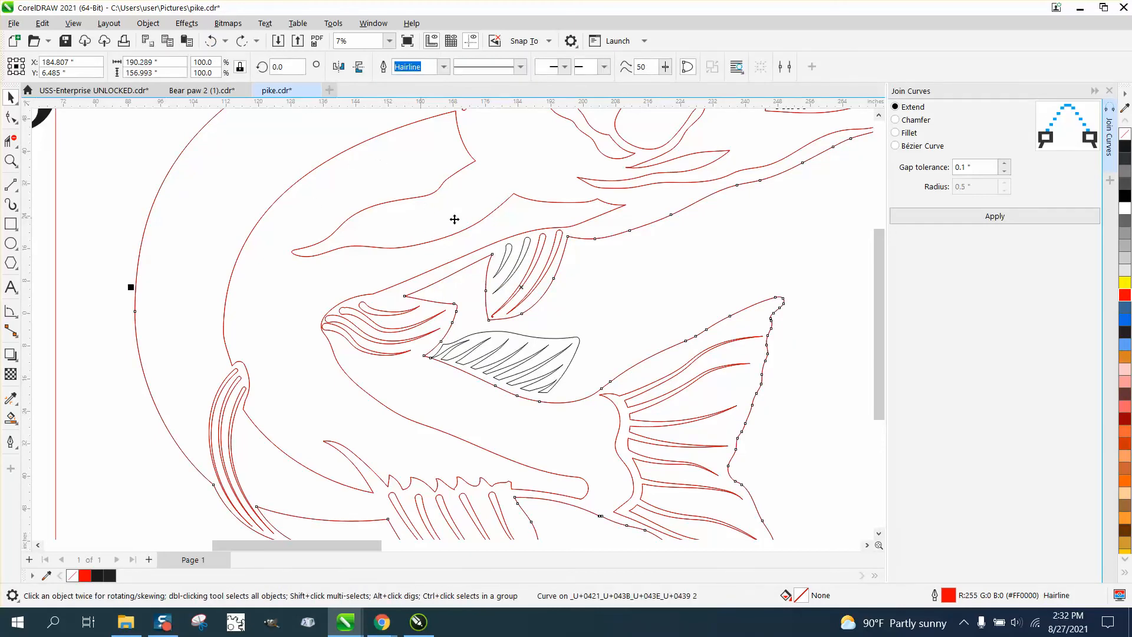
{"action": "mouse_move", "coordinate": [449, 287]}
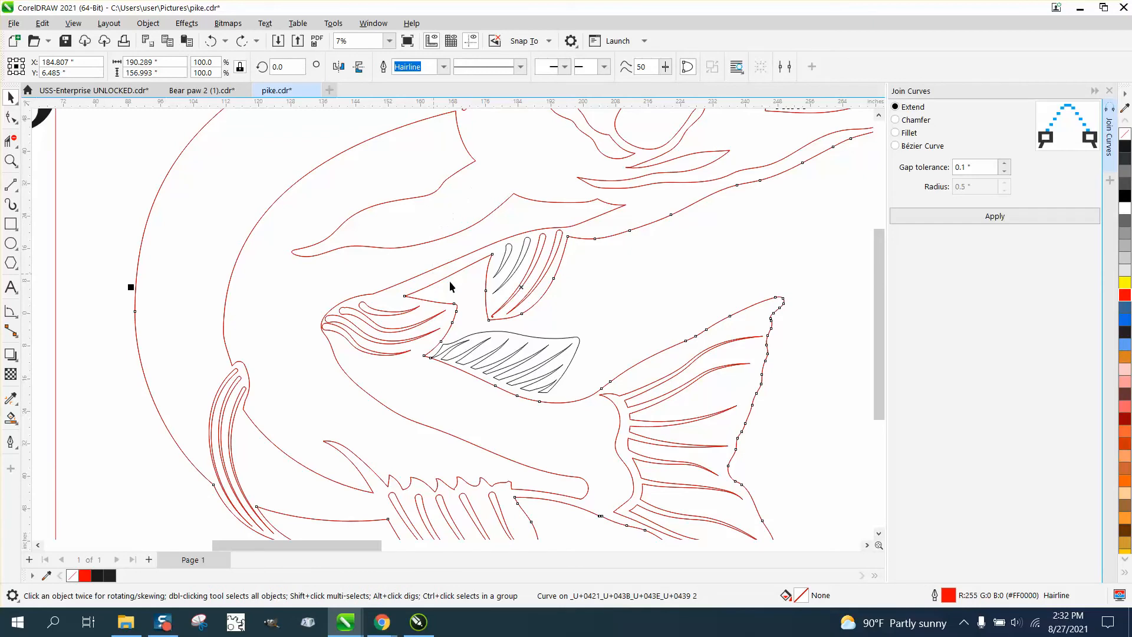
{"action": "mouse_move", "coordinate": [448, 319]}
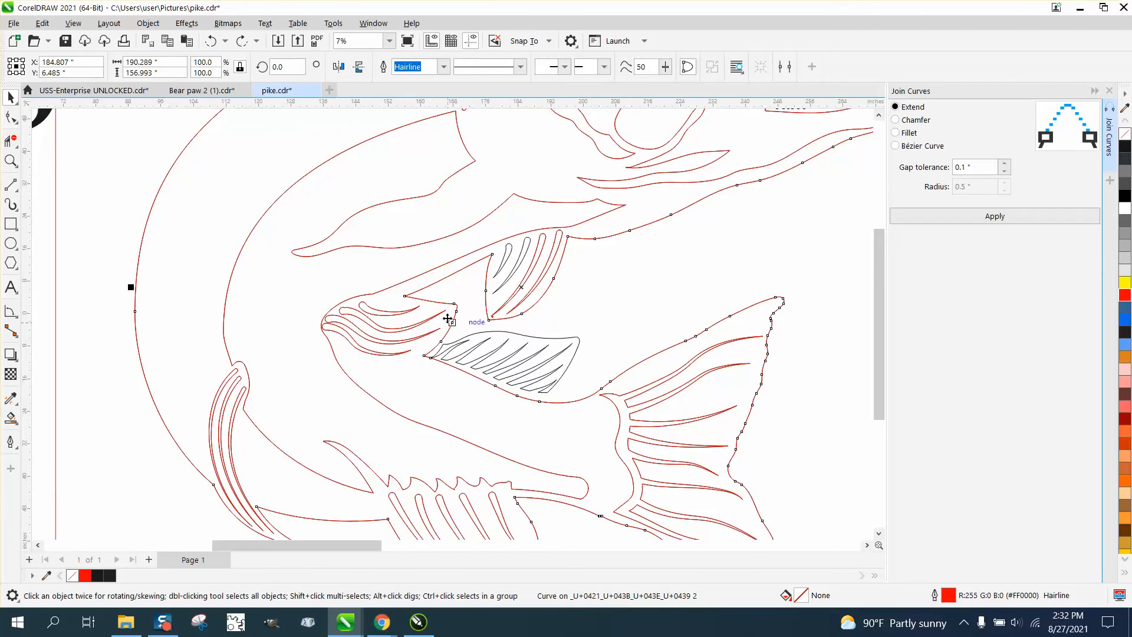
{"action": "mouse_move", "coordinate": [388, 334]}
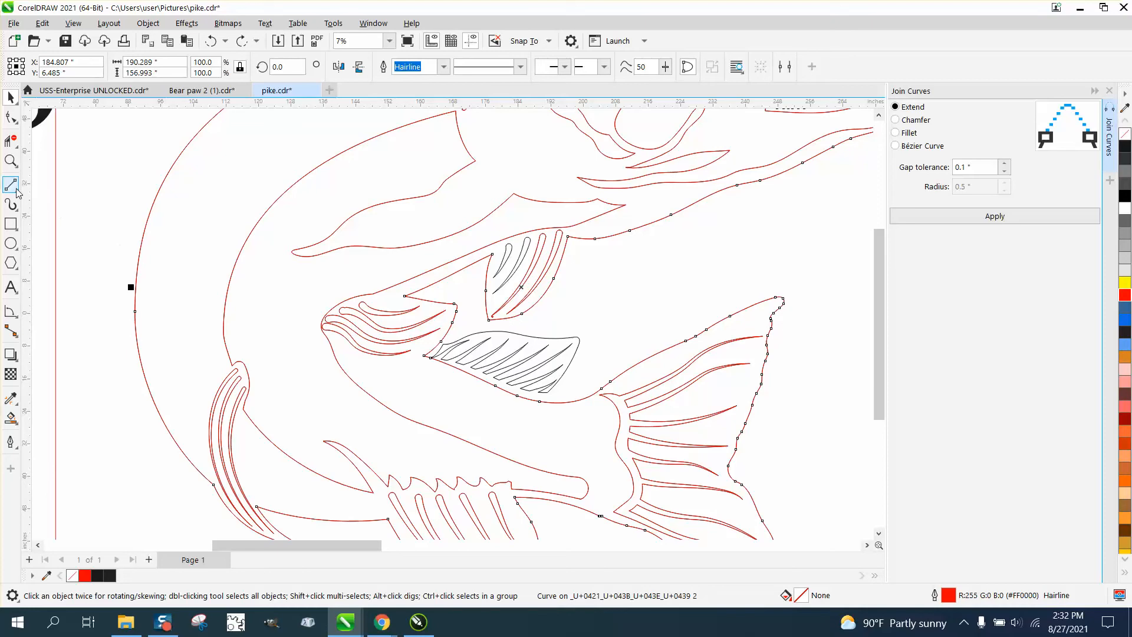
Draw a 3-Point Curve arc across the emptied upper fin, parallel to the red jaw line
{"action": "left_click", "coordinate": [12, 185]}
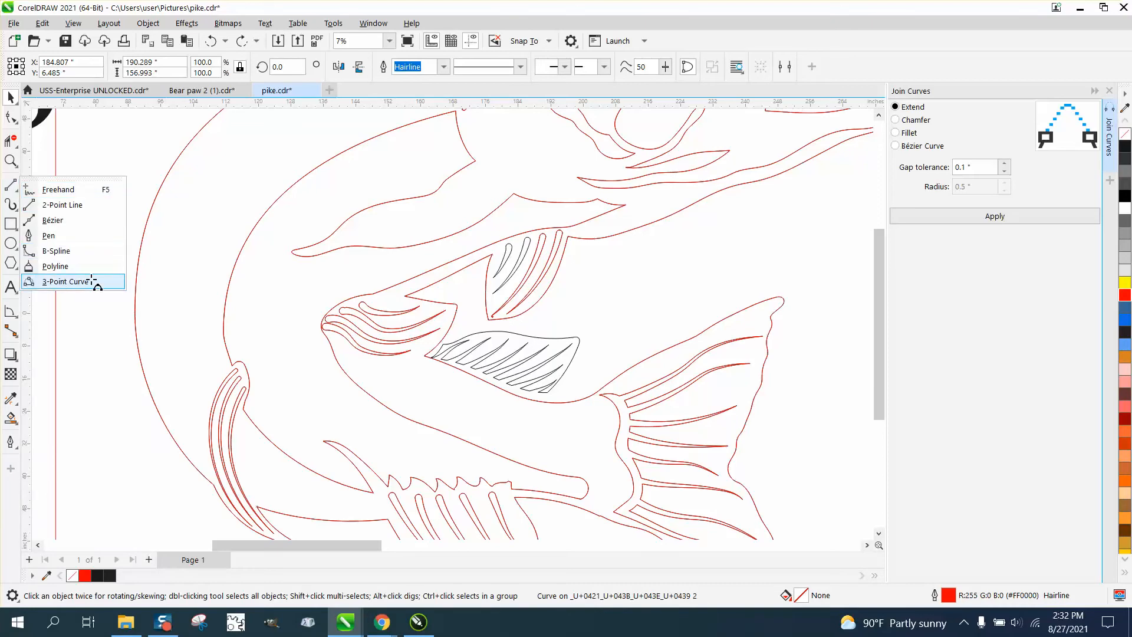
{"action": "left_click", "coordinate": [64, 281]}
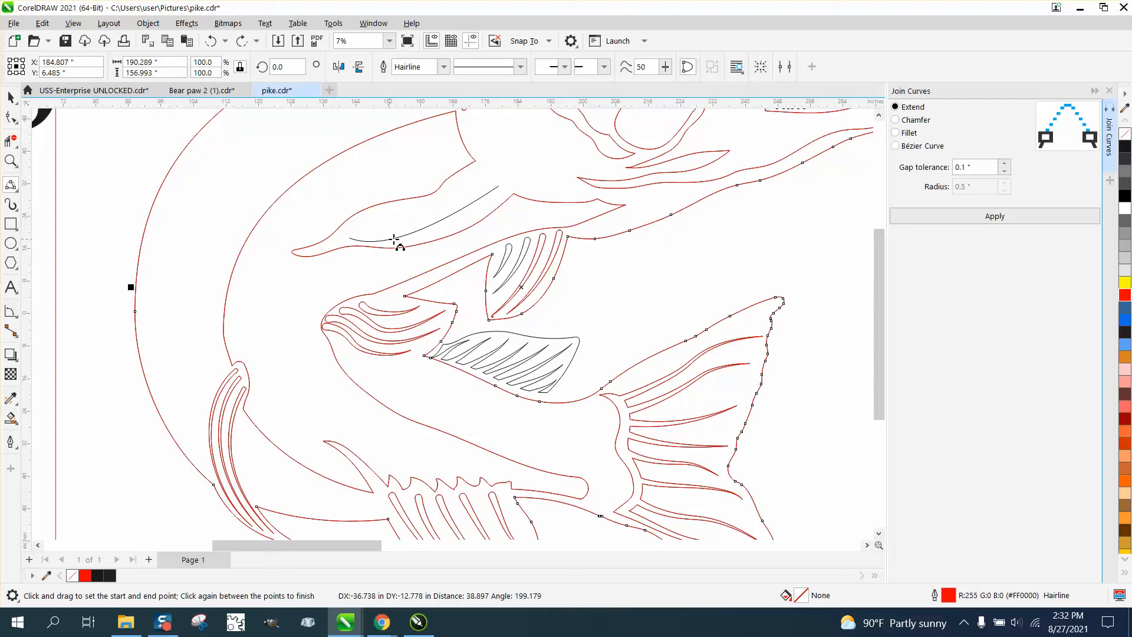
{"action": "left_click", "coordinate": [393, 242]}
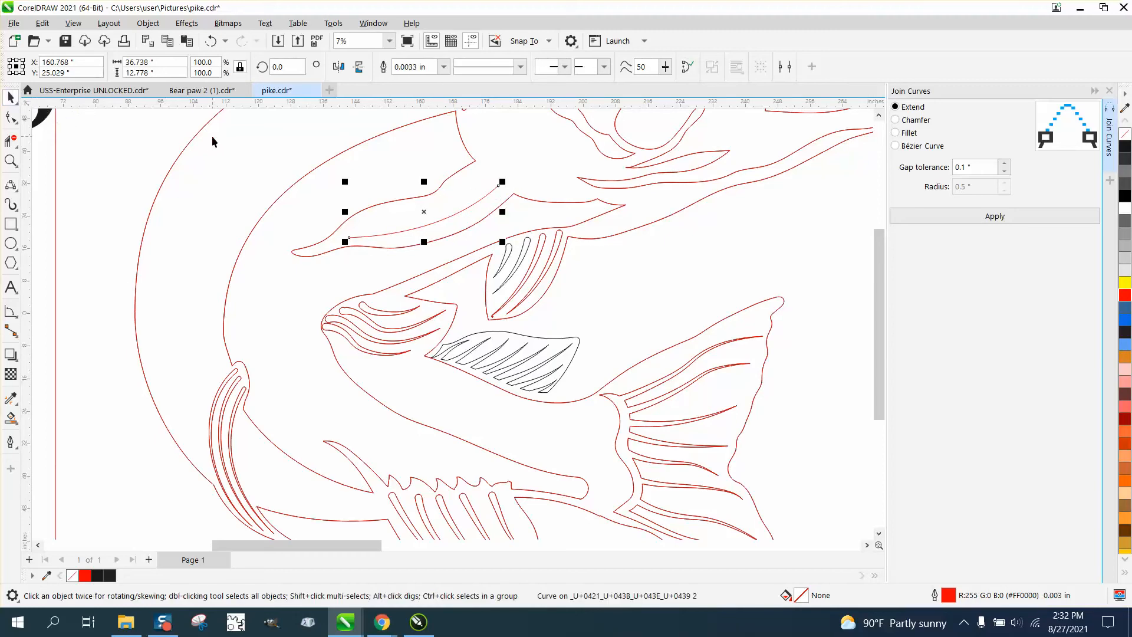
{"action": "left_click", "coordinate": [12, 162]}
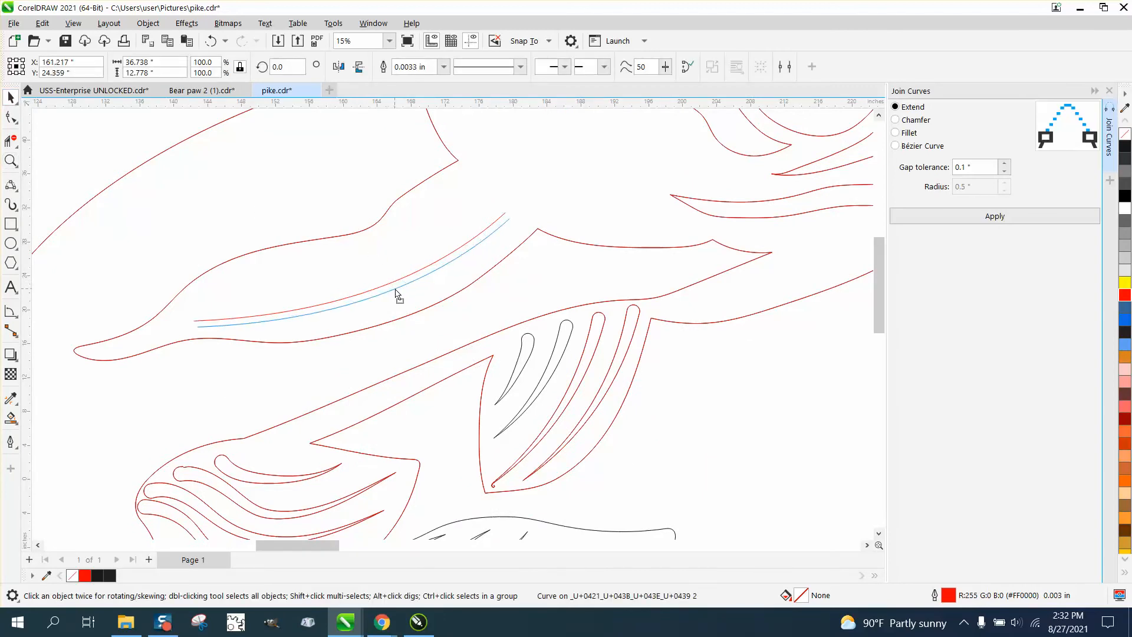
Duplicate the arc line twice with even offsets to form three parallel red lines along the snout
{"action": "left_click", "coordinate": [397, 292]}
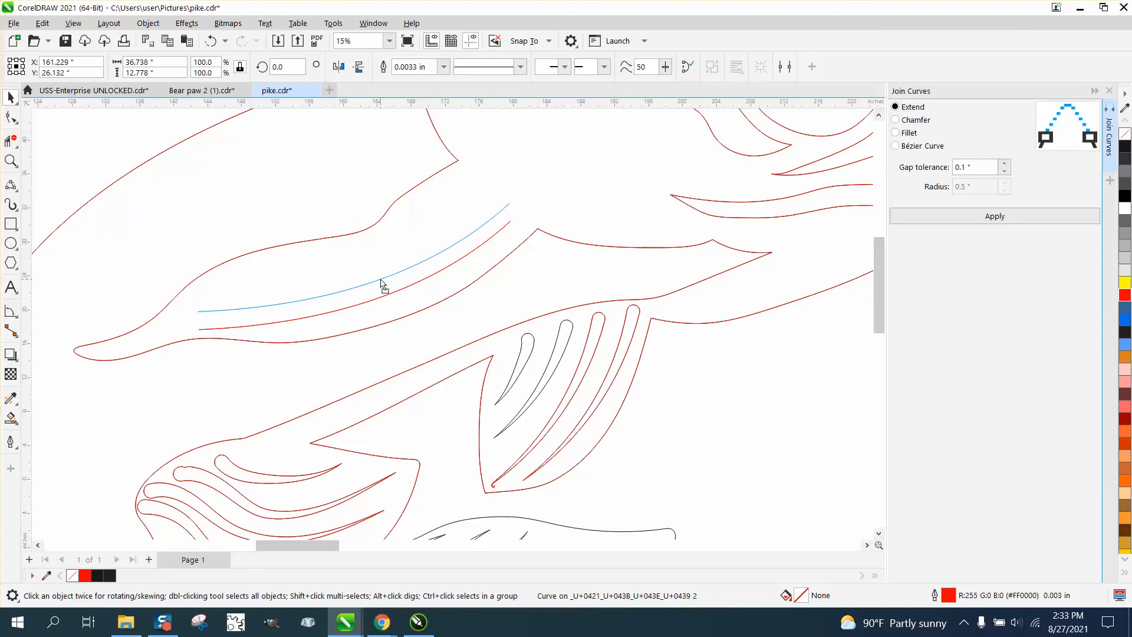
{"action": "left_click", "coordinate": [353, 289]}
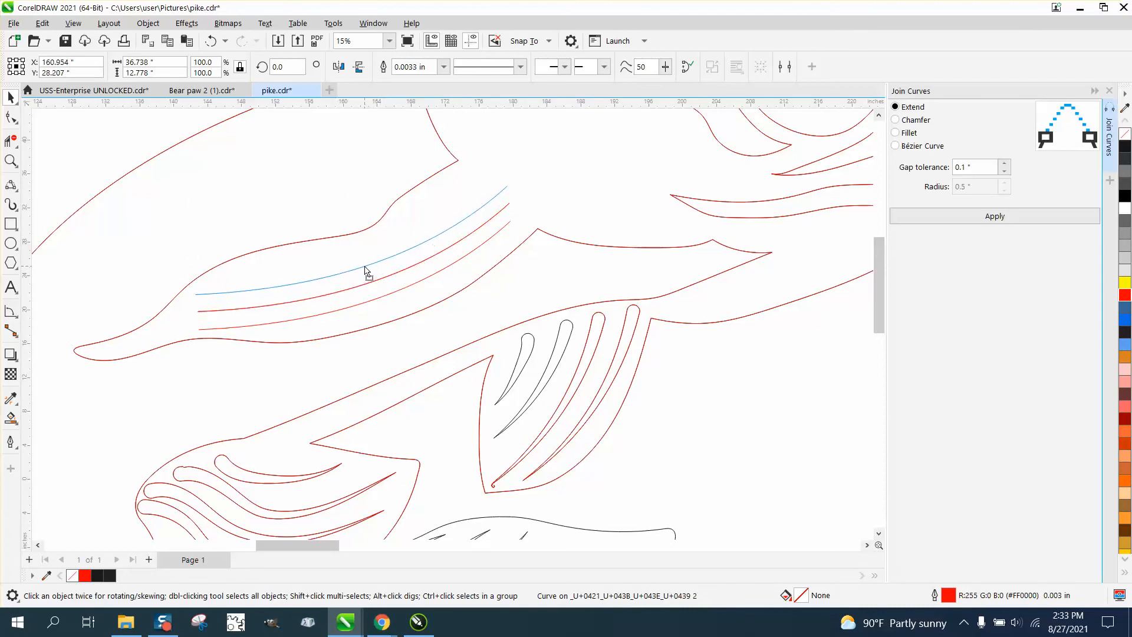
{"action": "left_click", "coordinate": [507, 184]}
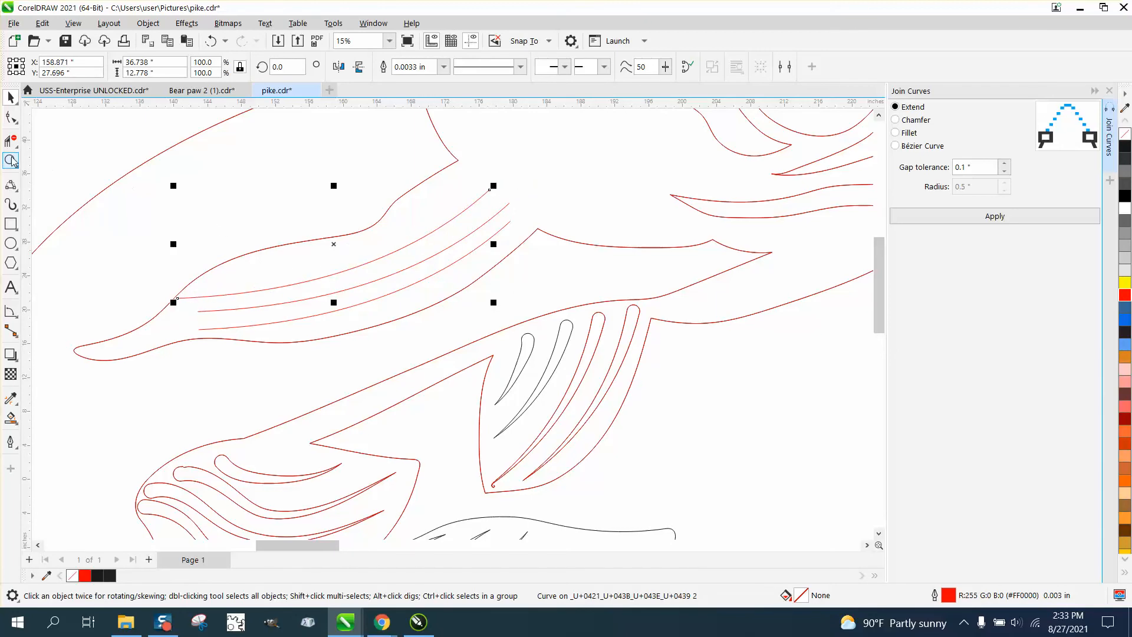
Node-edit one parallel arc with the Shape tool, dragging its end into a longer, deeper sweep
{"action": "left_click", "coordinate": [11, 160]}
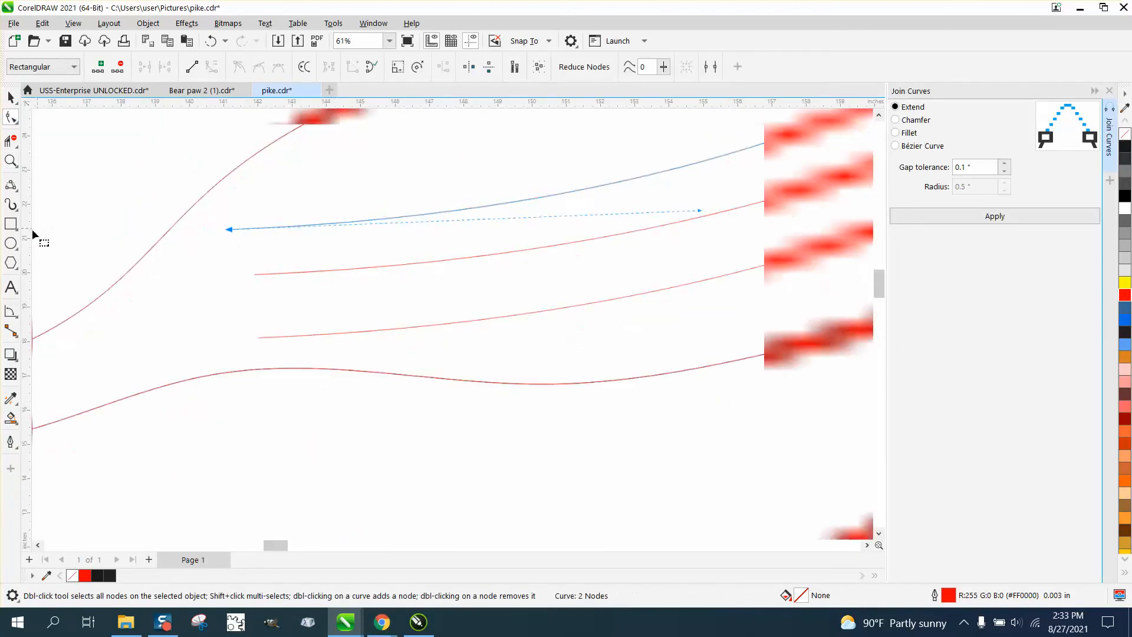
{"action": "scroll", "scroll_direction": "down", "scroll_amount": 3}
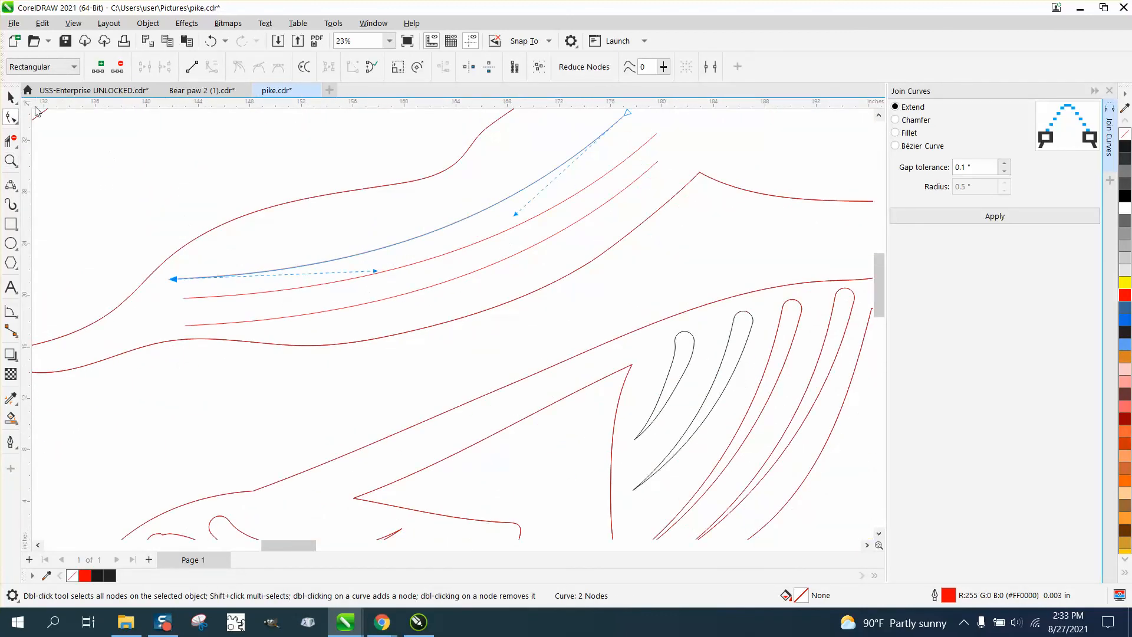
{"action": "left_click", "coordinate": [11, 97]}
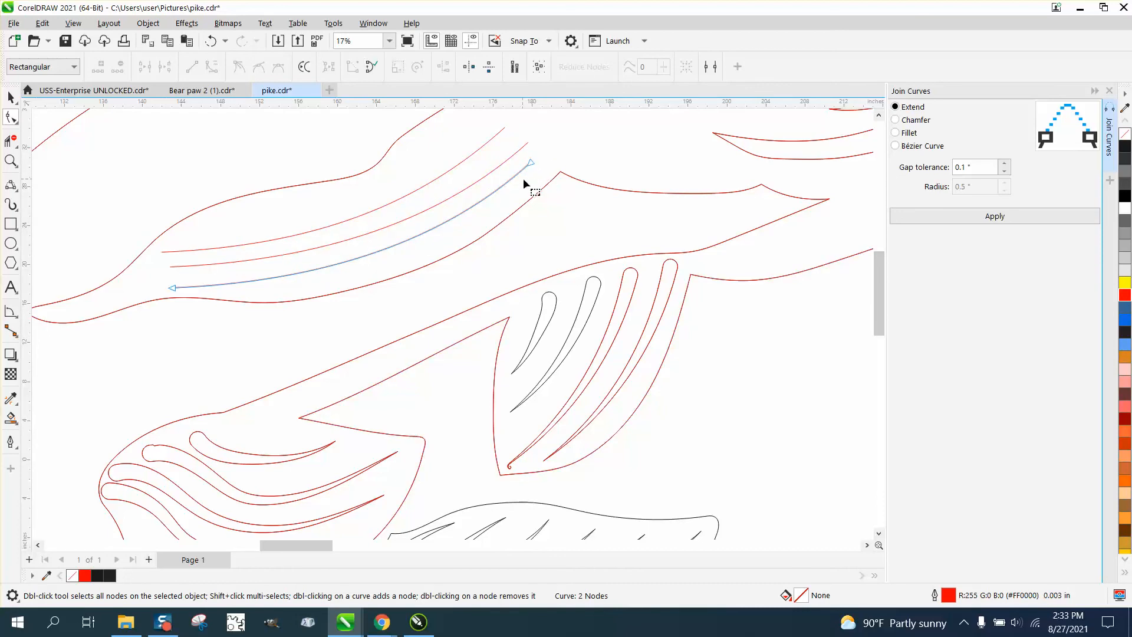
{"action": "mouse_move", "coordinate": [531, 177]}
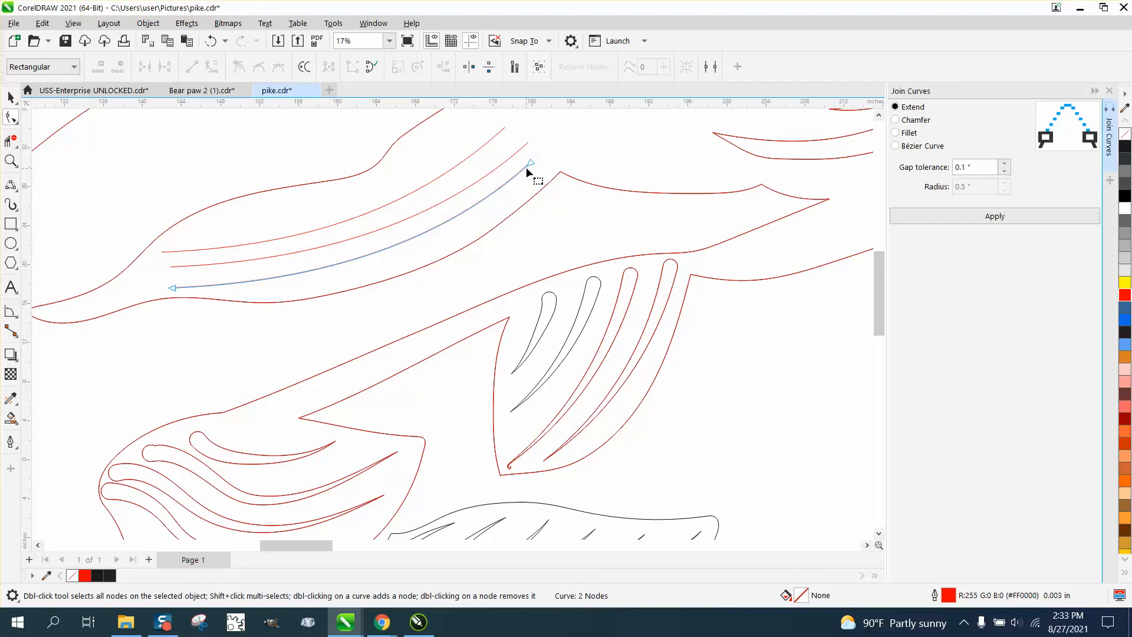
{"action": "mouse_move", "coordinate": [490, 200]}
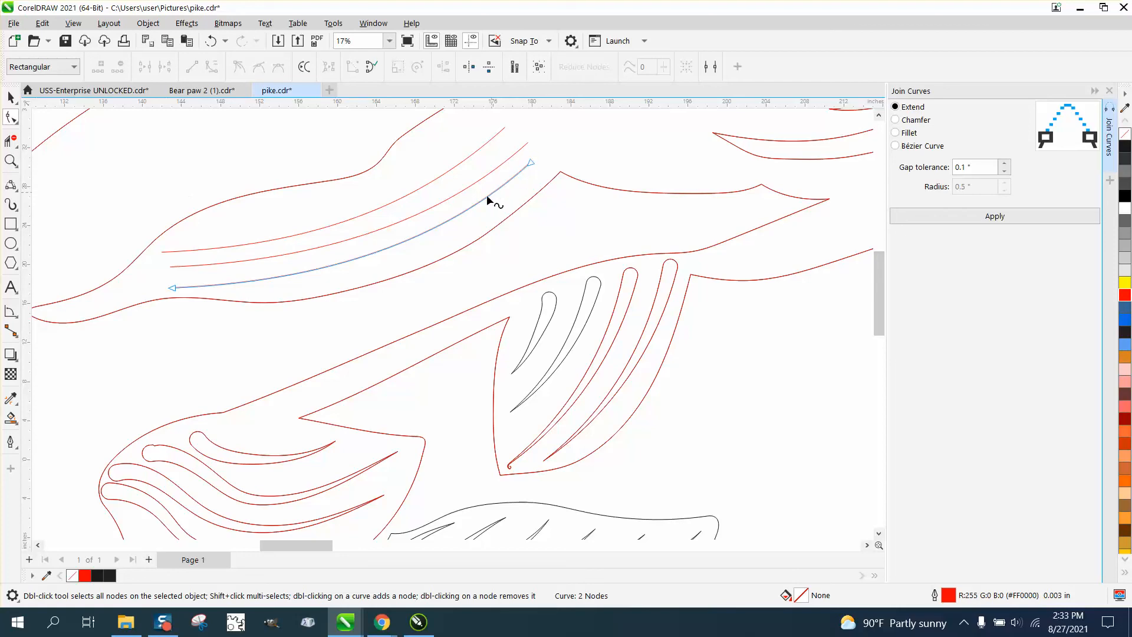
{"action": "mouse_move", "coordinate": [330, 250]}
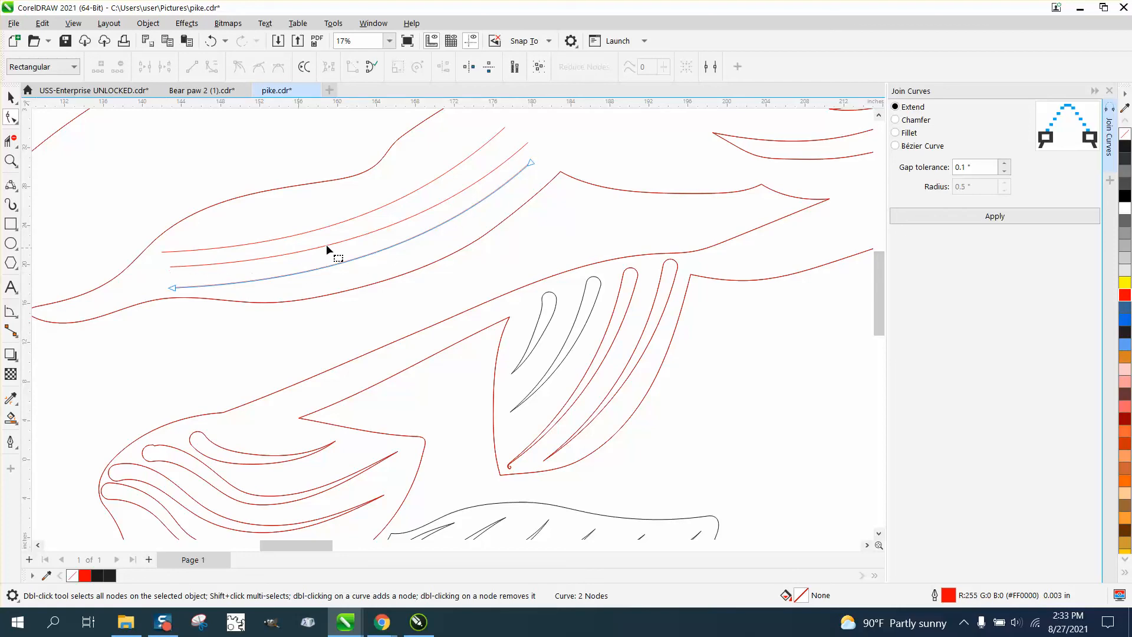
{"action": "mouse_move", "coordinate": [507, 382]}
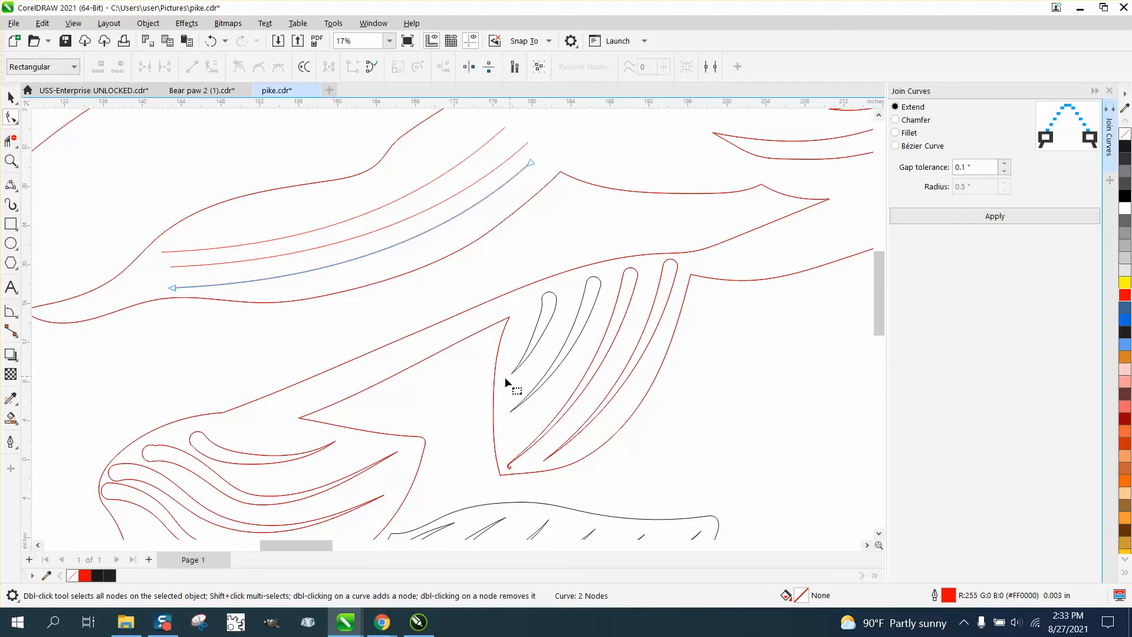
{"action": "mouse_move", "coordinate": [538, 177]}
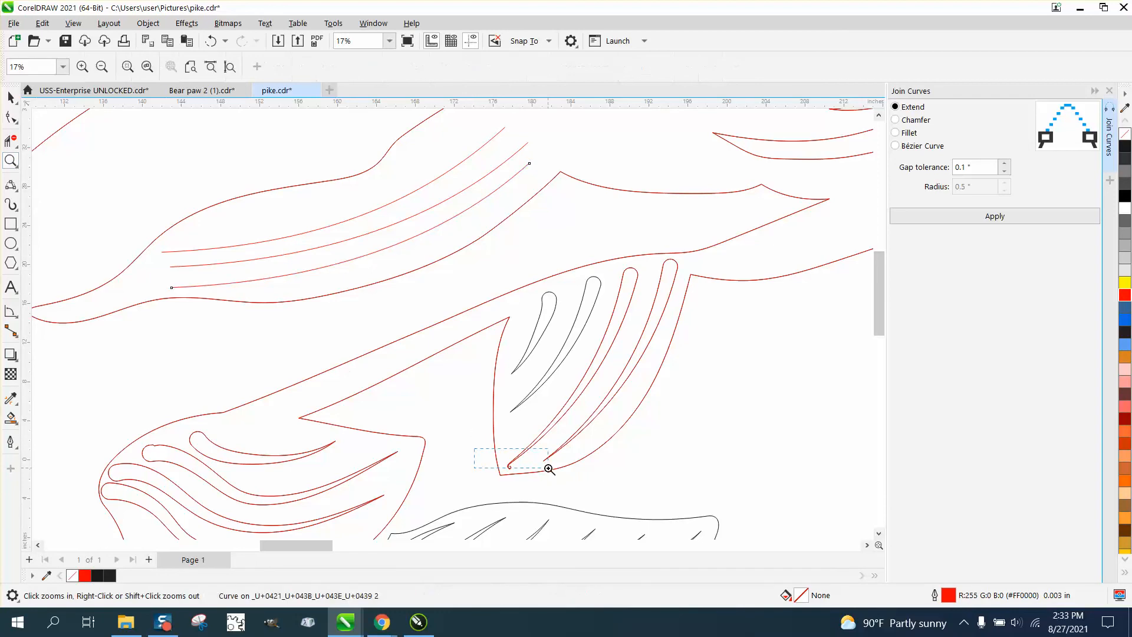
Zoom in on the lower fin and delete its three long ray lines, leaving two short rays
{"action": "left_click", "coordinate": [548, 468]}
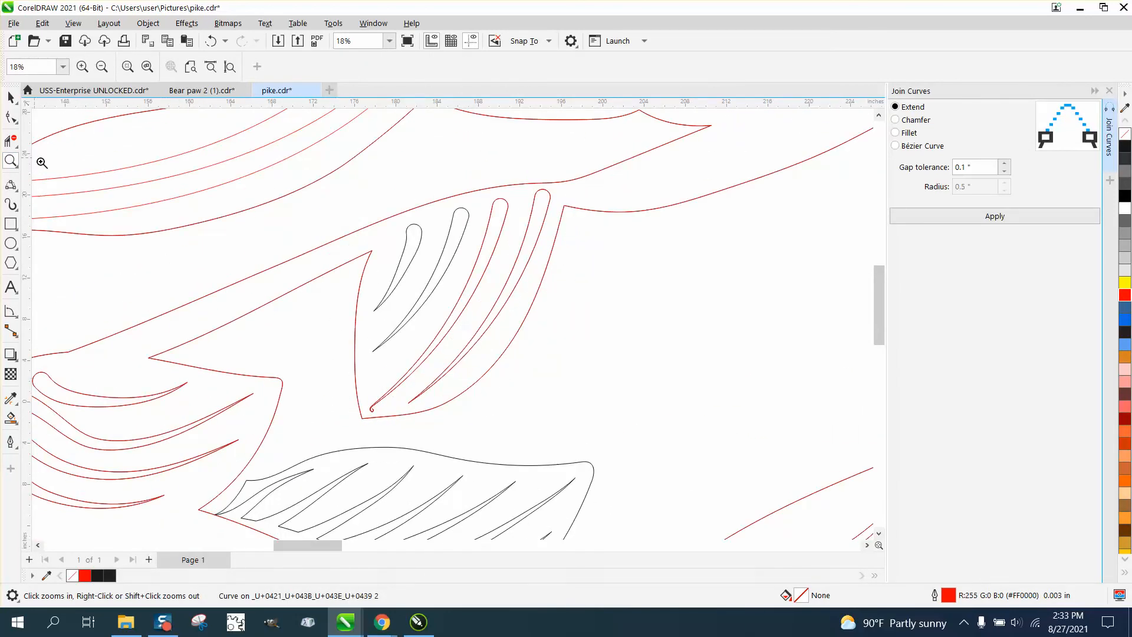
{"action": "left_click", "coordinate": [493, 248]}
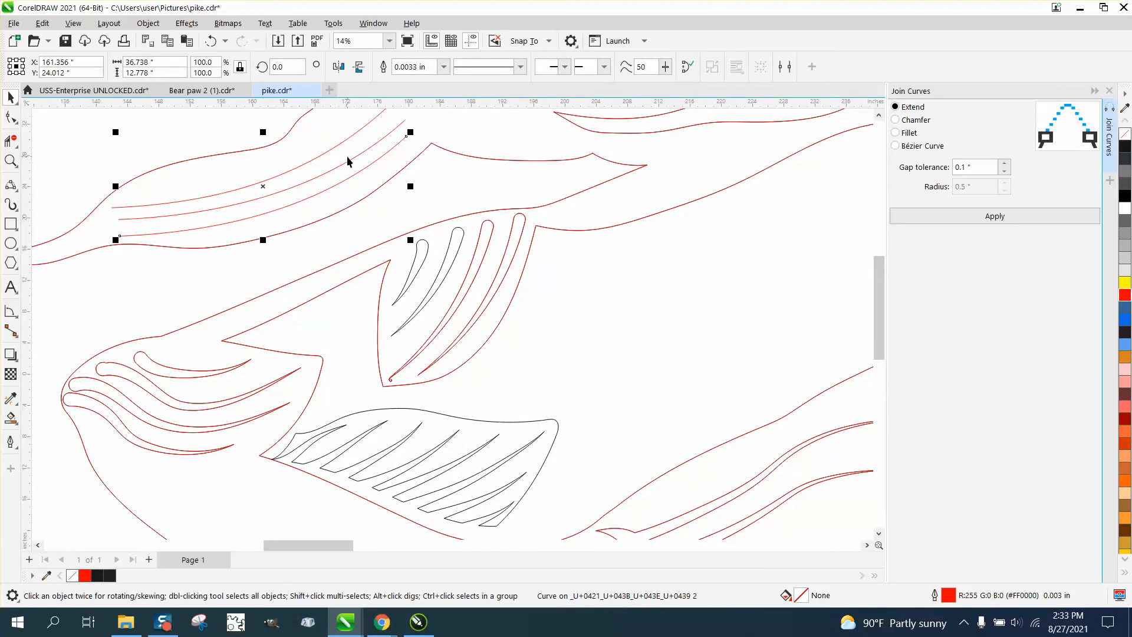
{"action": "mouse_move", "coordinate": [438, 274]}
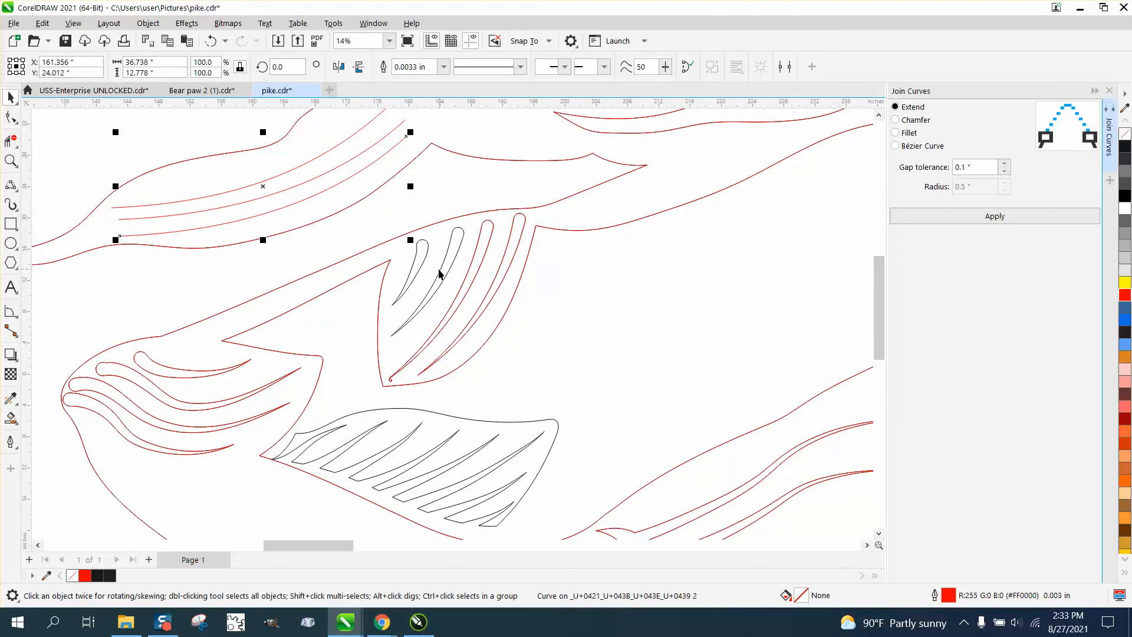
{"action": "left_click", "coordinate": [490, 303]}
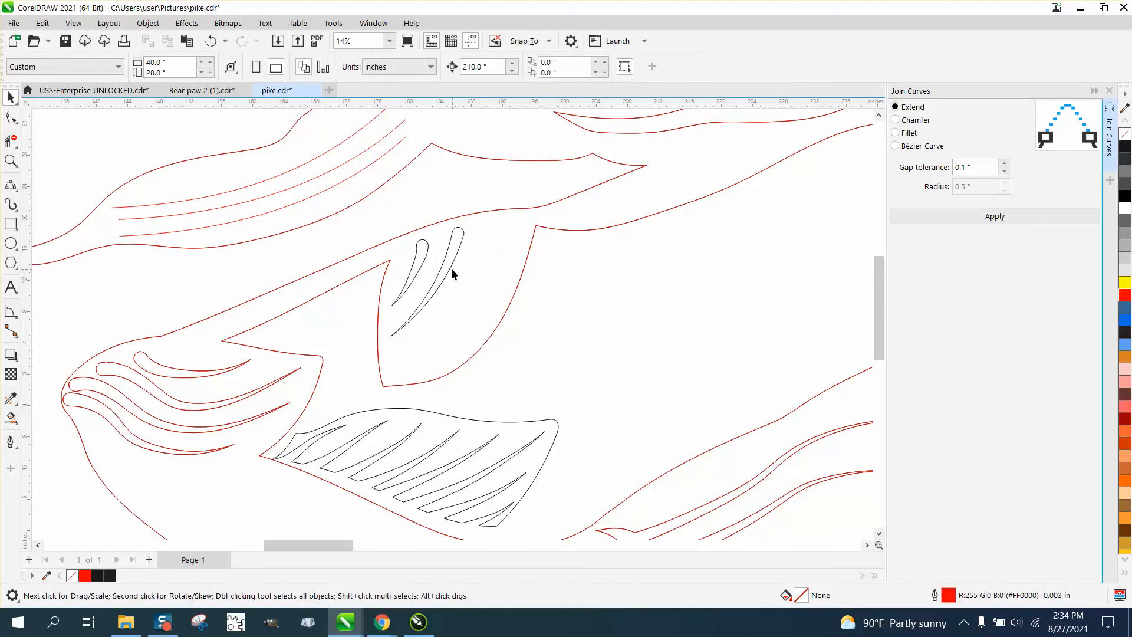
Delete the fin's two remaining rays and draw a single 3-Point Curve arc inside the fin
{"action": "left_click", "coordinate": [411, 273]}
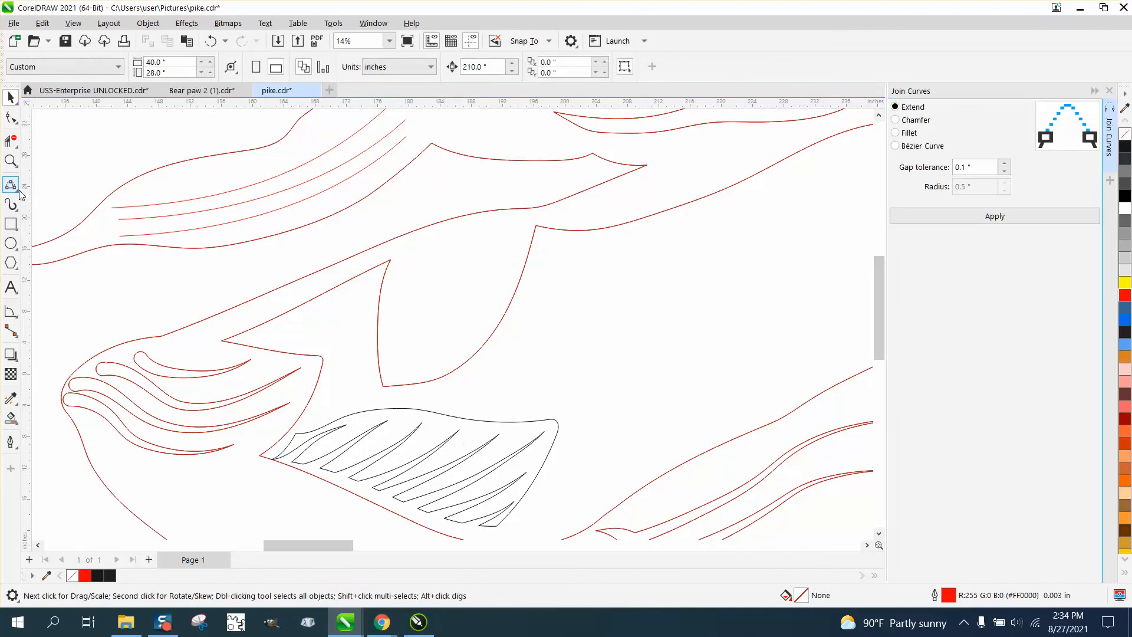
{"action": "left_click", "coordinate": [10, 185]}
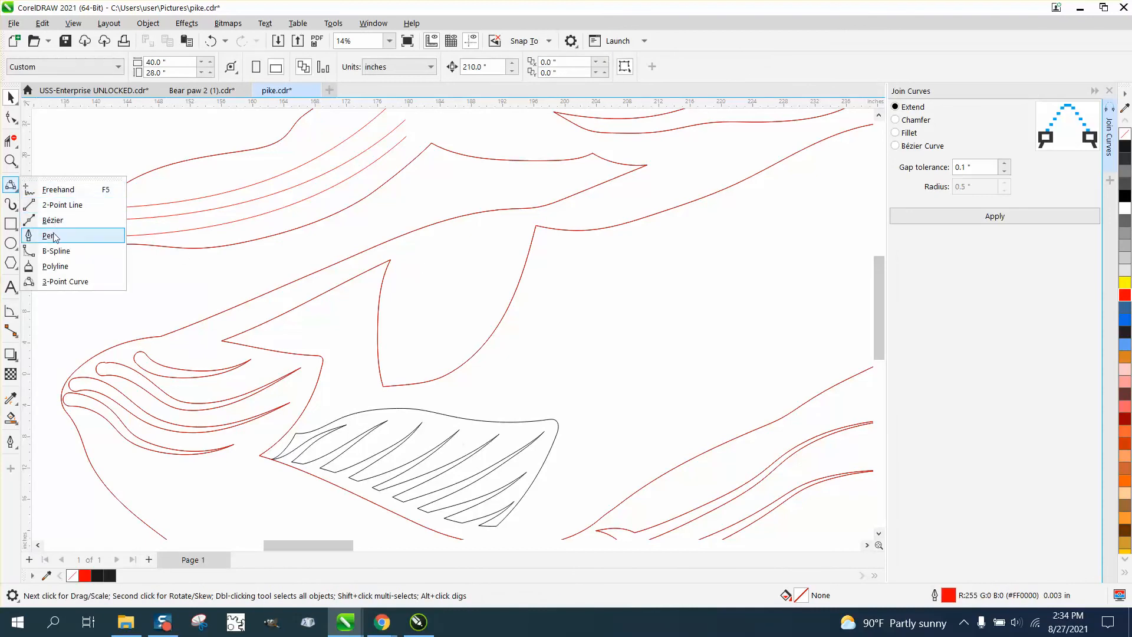
{"action": "left_click", "coordinate": [52, 235]}
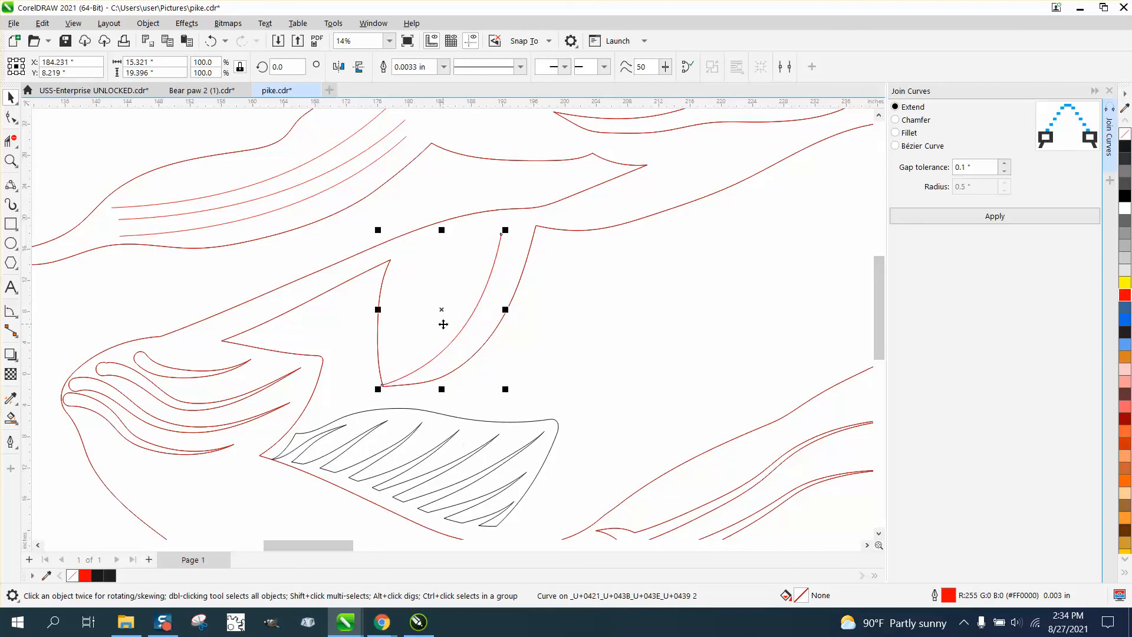
Place two parallel copies of the arc line inside the fin, ready for a crossing 3-point arc
{"action": "left_click", "coordinate": [469, 329]}
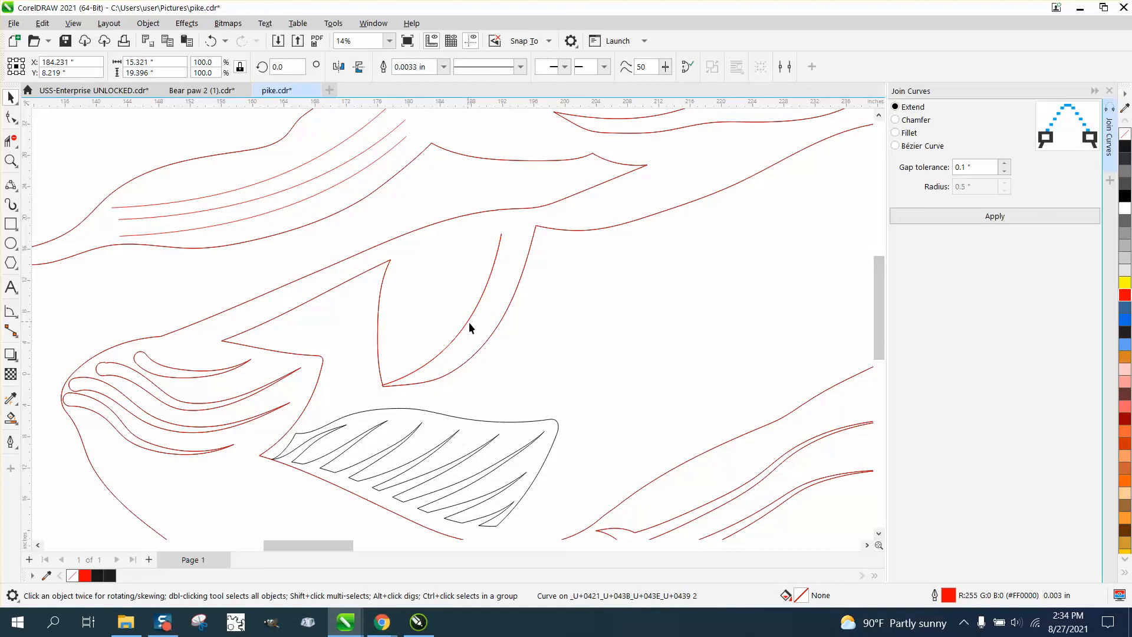
{"action": "left_click", "coordinate": [456, 314]}
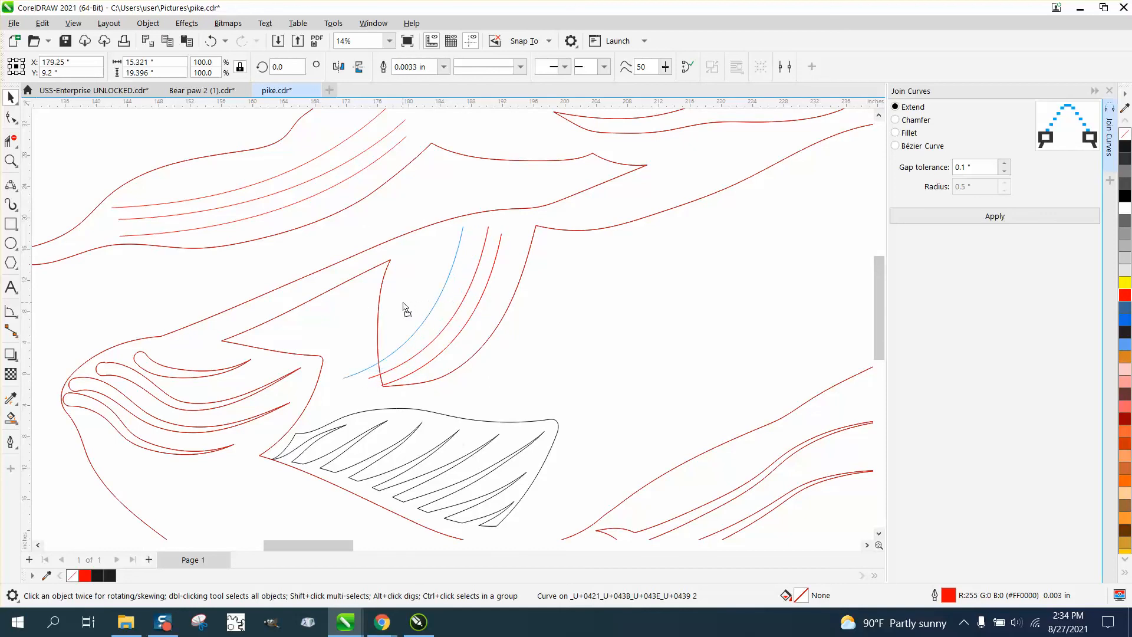
{"action": "left_click", "coordinate": [473, 289]}
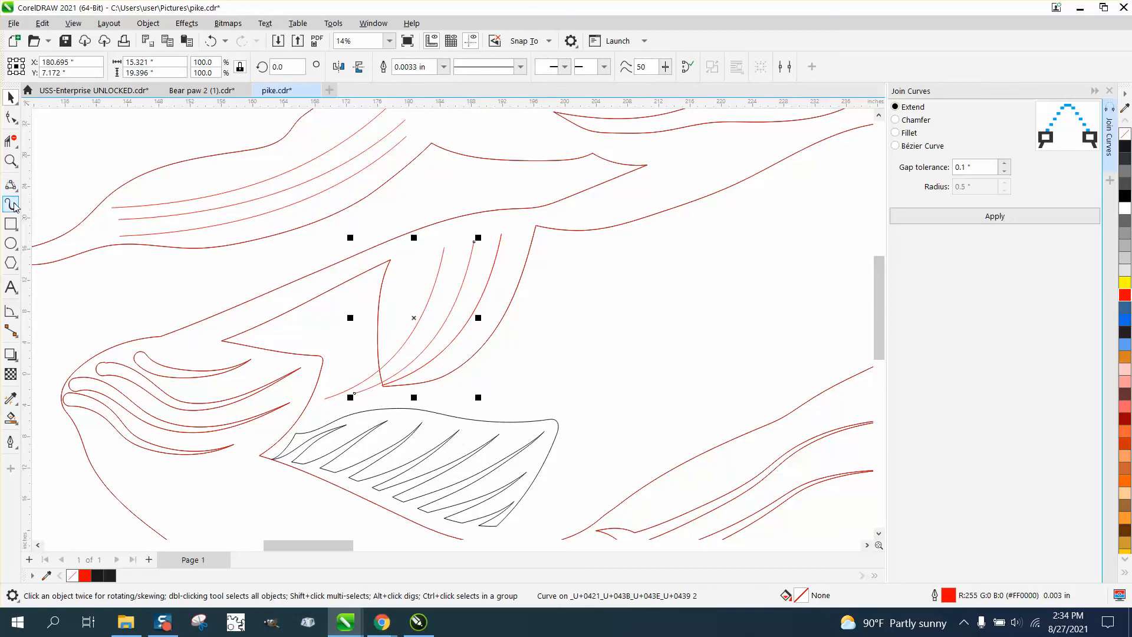
{"action": "left_click", "coordinate": [12, 161]}
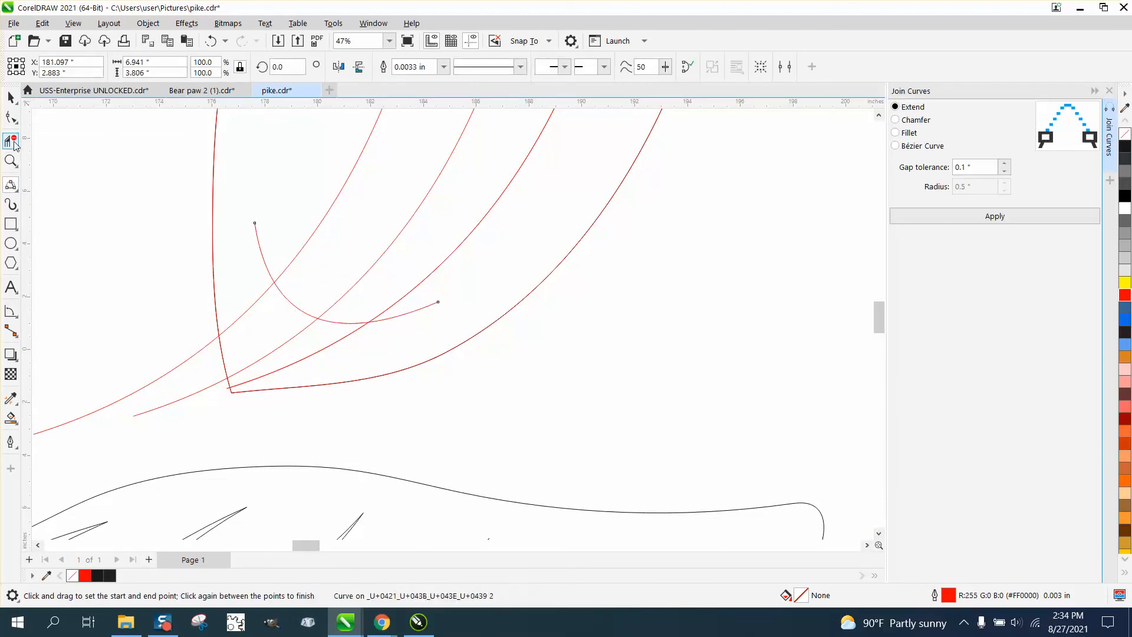
Complete the short arc across the fin base and deselect it
{"action": "left_click", "coordinate": [12, 139]}
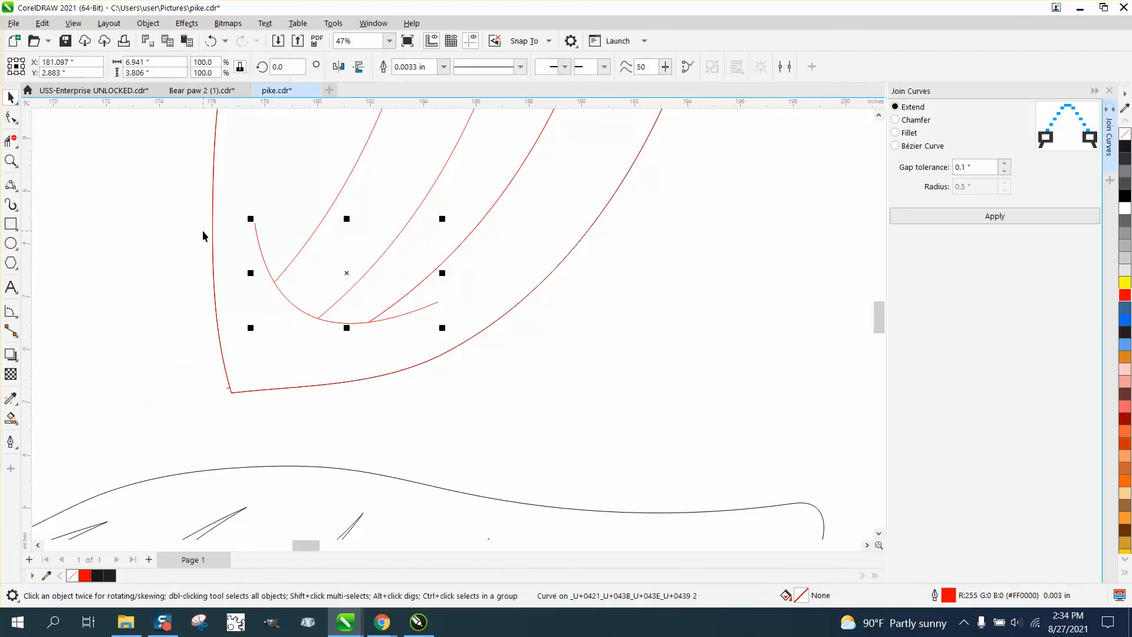
{"action": "left_click", "coordinate": [239, 234]}
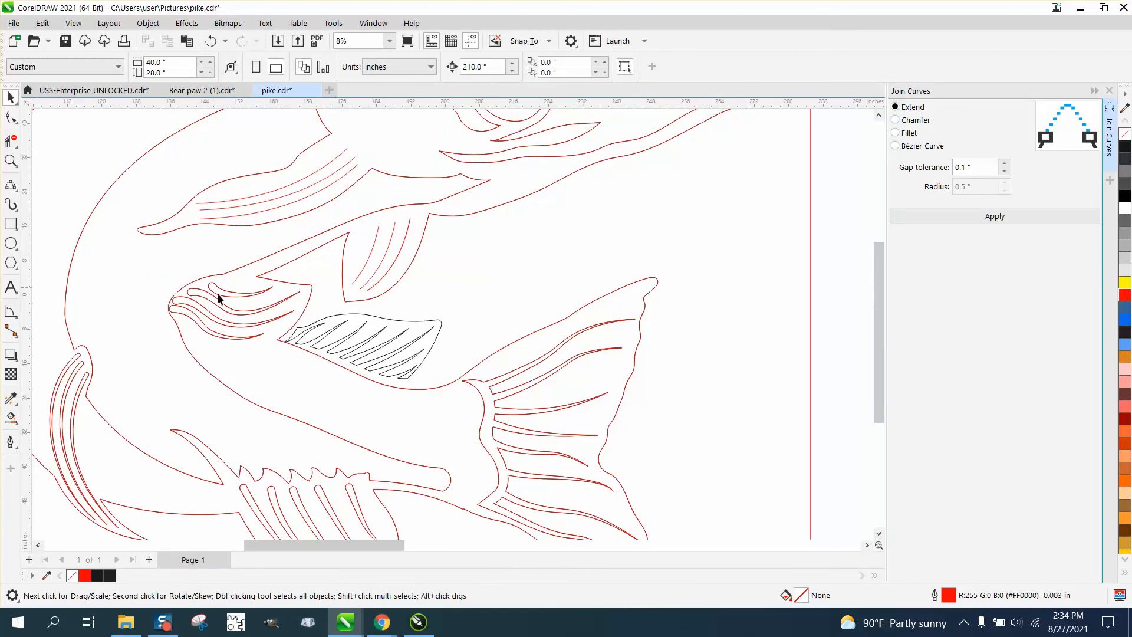
{"action": "scroll", "scroll_direction": "down", "scroll_amount": 3}
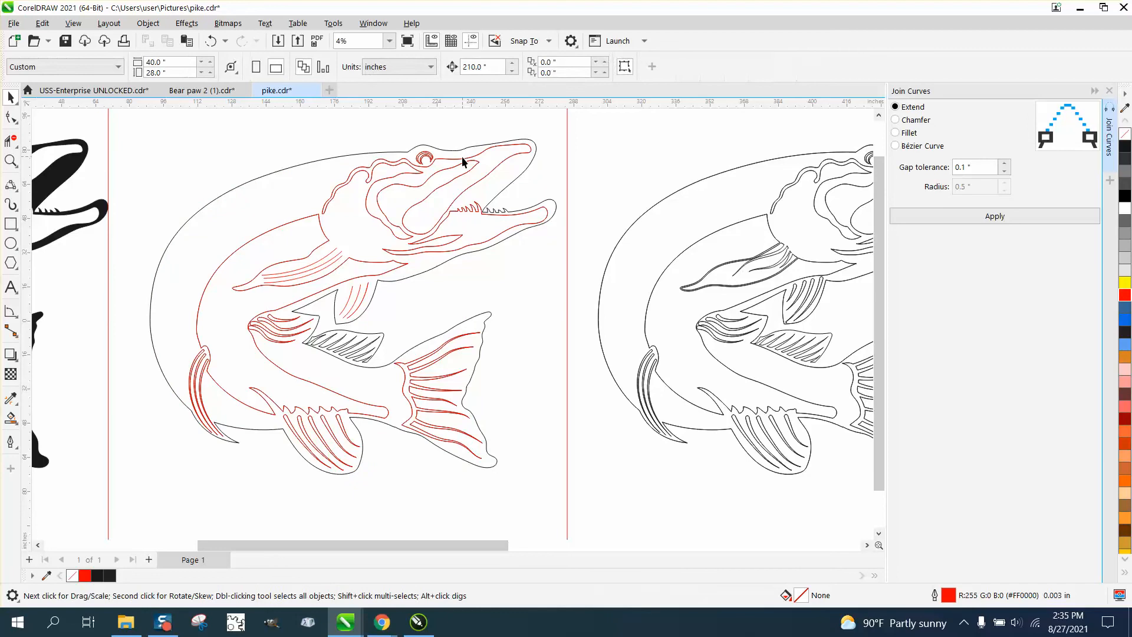
{"action": "mouse_move", "coordinate": [424, 204]}
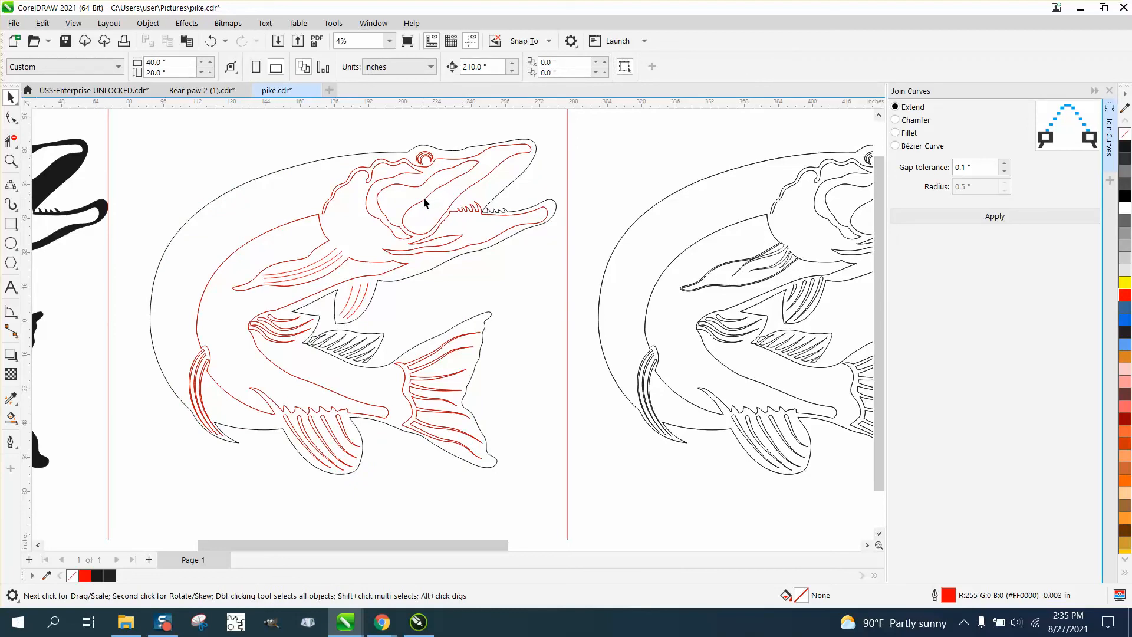
{"action": "mouse_move", "coordinate": [429, 211]}
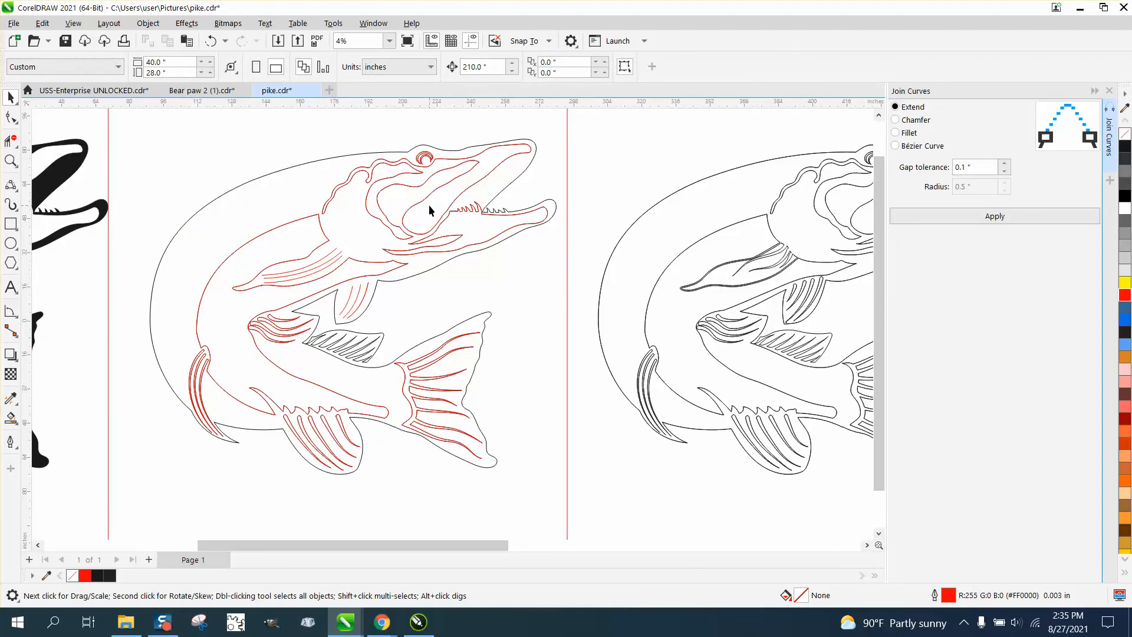